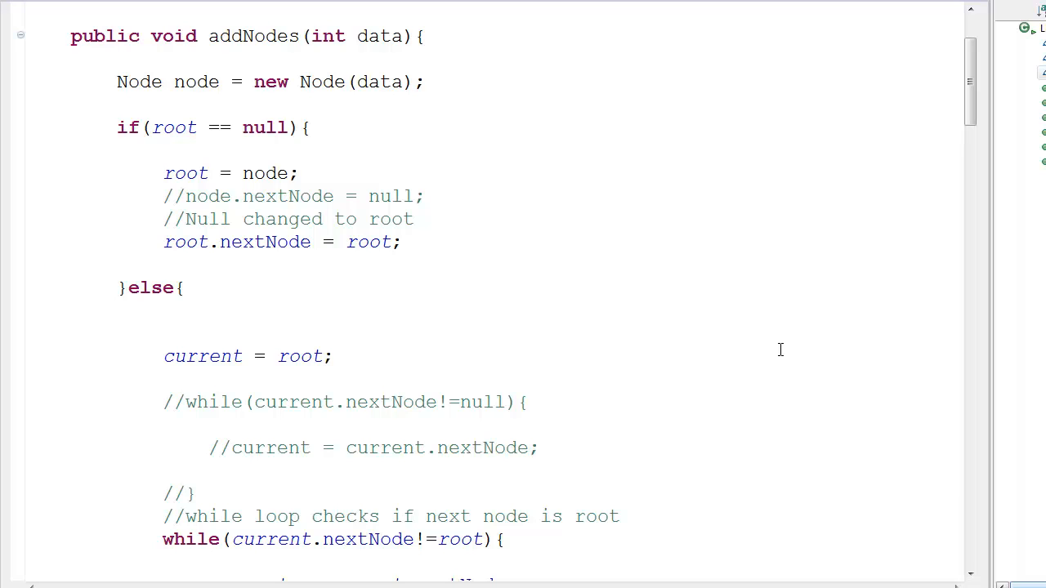
{"action": "mouse_move", "coordinate": [440, 259]}
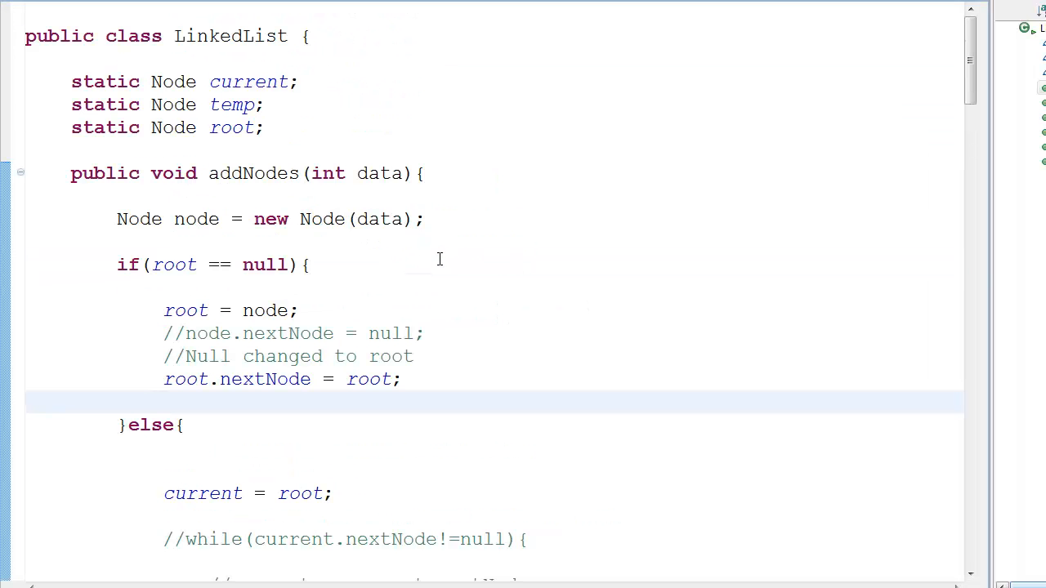
{"action": "mouse_move", "coordinate": [510, 318]}
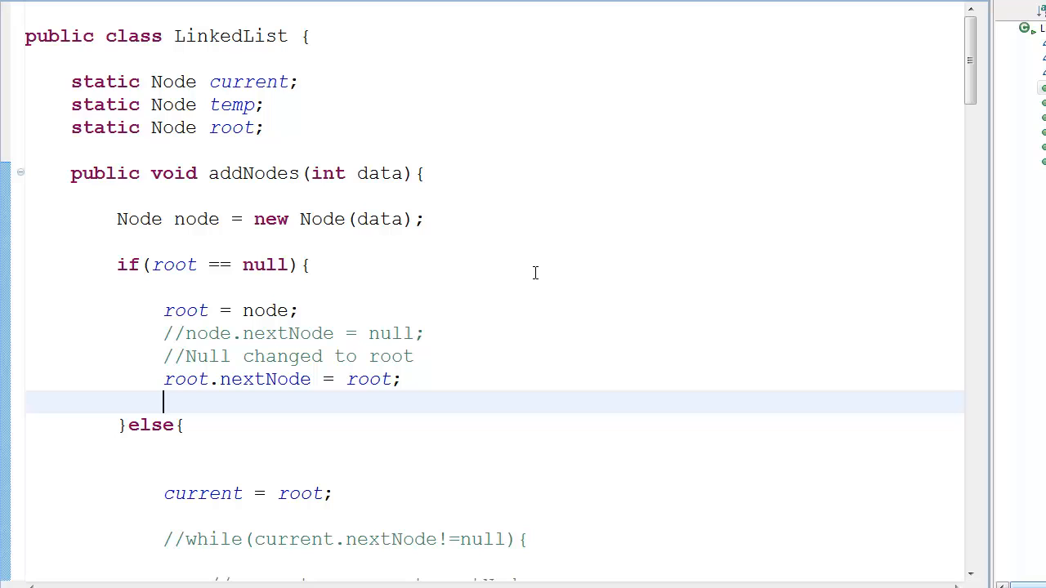
{"action": "mouse_move", "coordinate": [458, 333]}
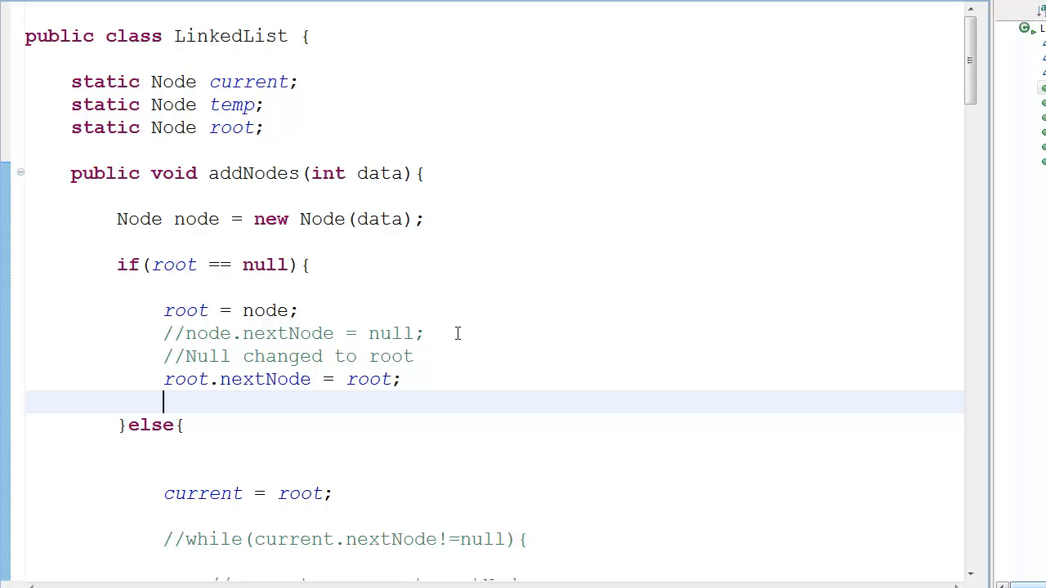
{"action": "mouse_move", "coordinate": [336, 260]}
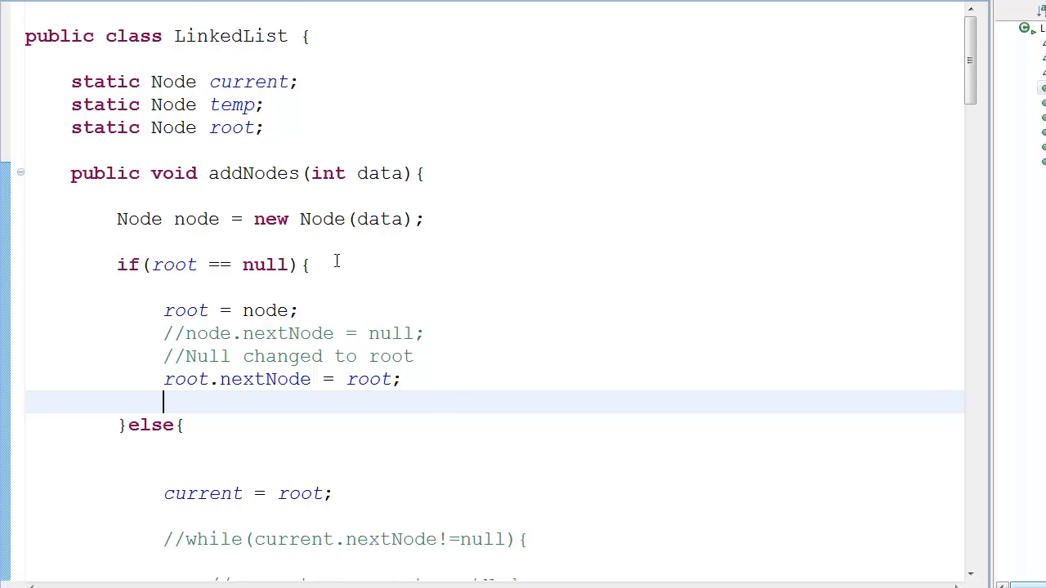
Scroll through the LinkedList code to review it.
{"action": "scroll", "scroll_direction": "down", "scroll_amount": 3}
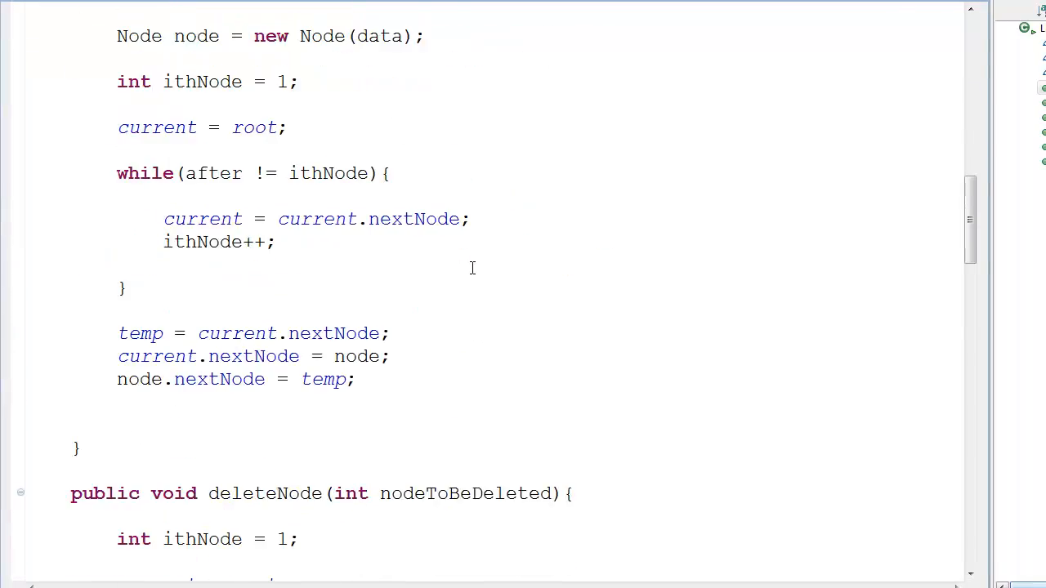
{"action": "scroll", "scroll_direction": "down", "scroll_amount": 3}
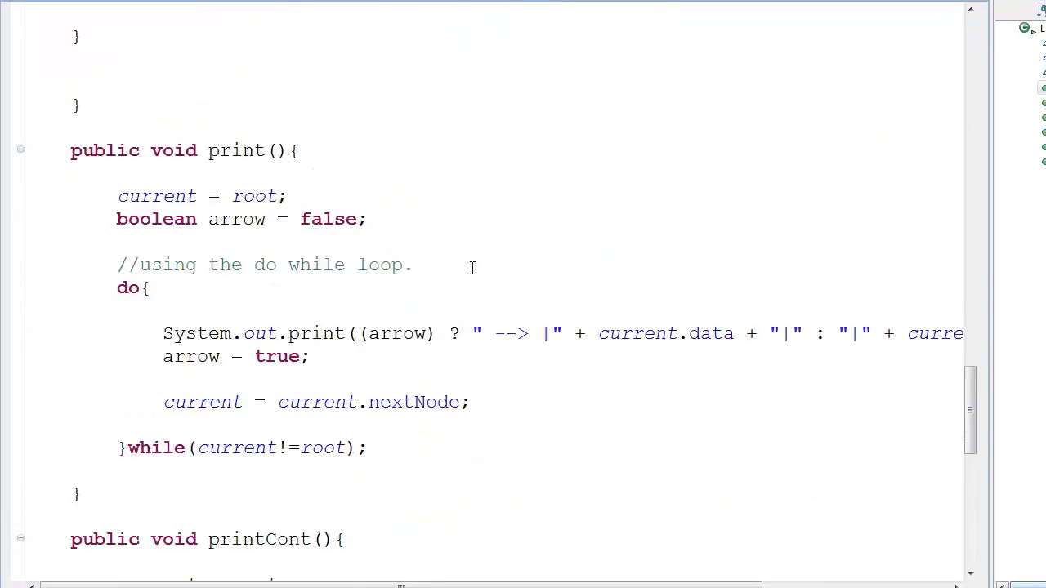
{"action": "scroll", "scroll_direction": "up", "scroll_amount": 3}
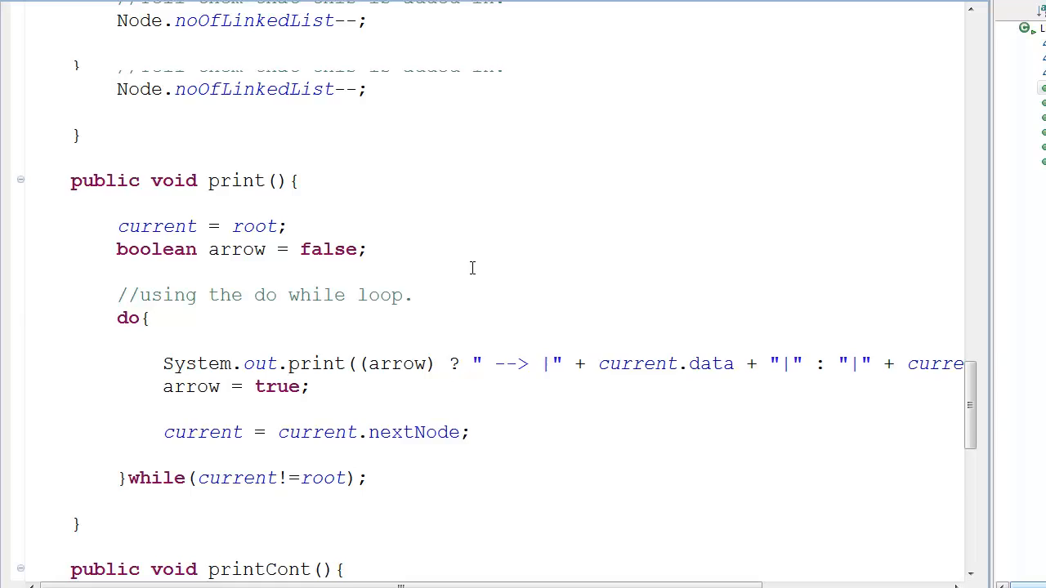
{"action": "scroll", "scroll_direction": "up", "scroll_amount": 3}
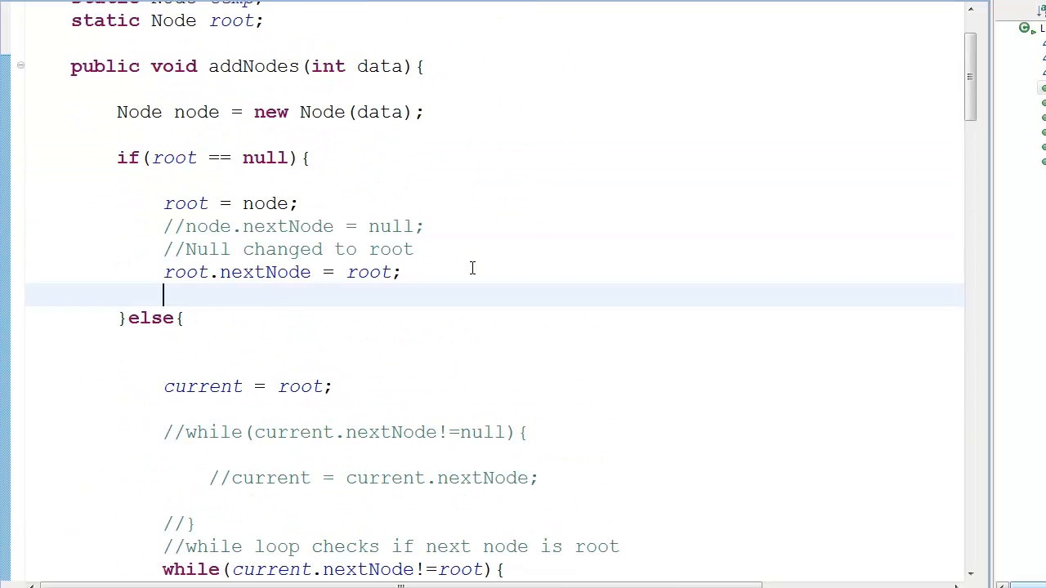
{"action": "scroll", "scroll_direction": "up", "scroll_amount": 3}
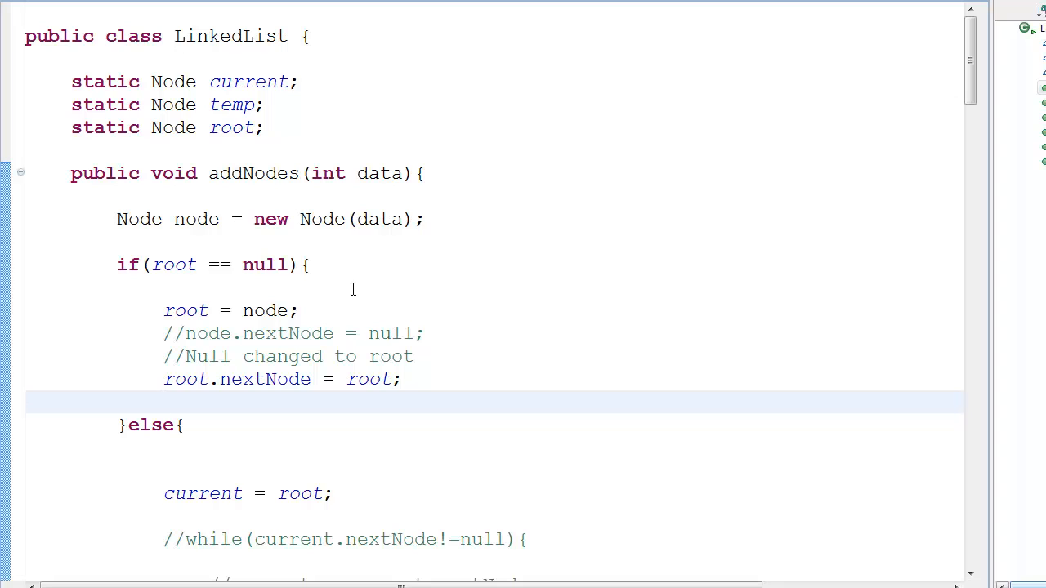
{"action": "mouse_move", "coordinate": [493, 382]}
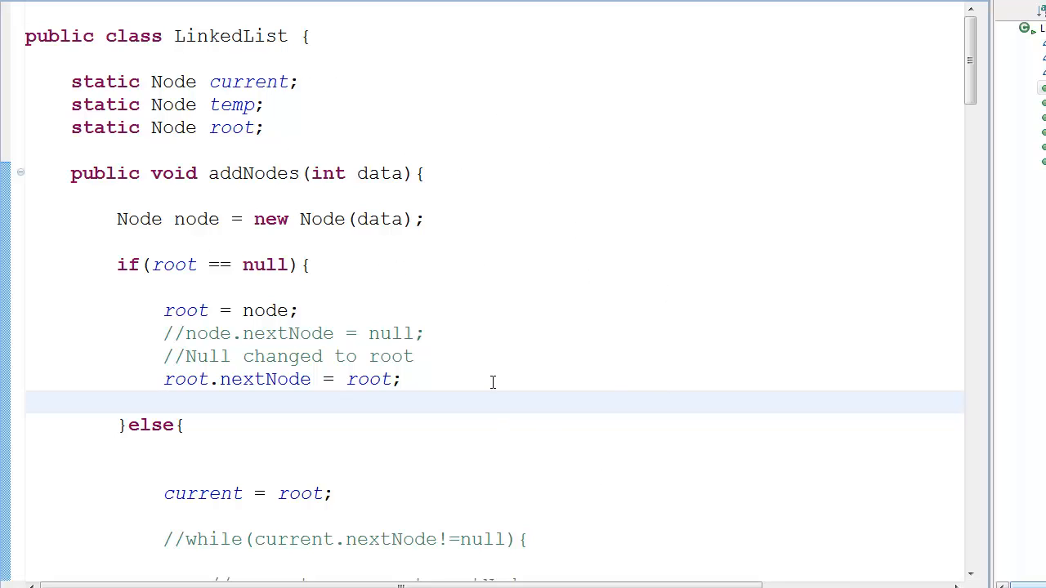
{"action": "left_click", "coordinate": [163, 401]}
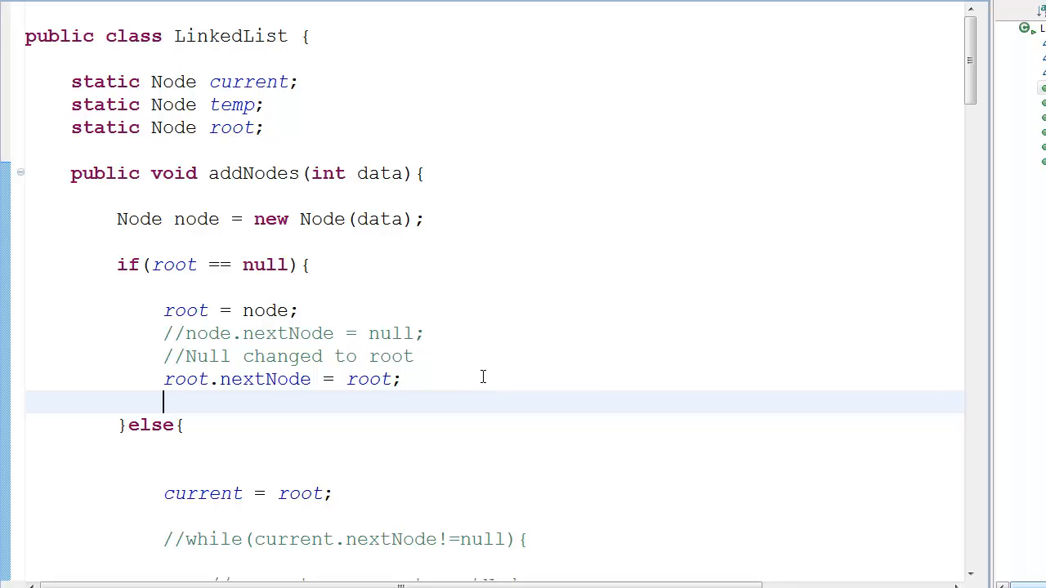
{"action": "mouse_move", "coordinate": [551, 153]}
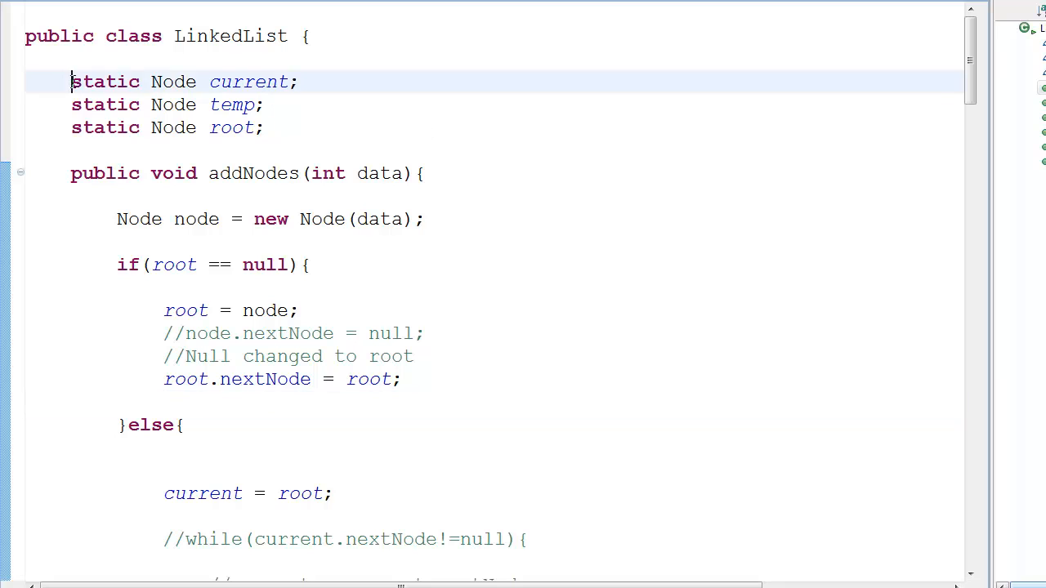
{"action": "left_click", "coordinate": [267, 105]}
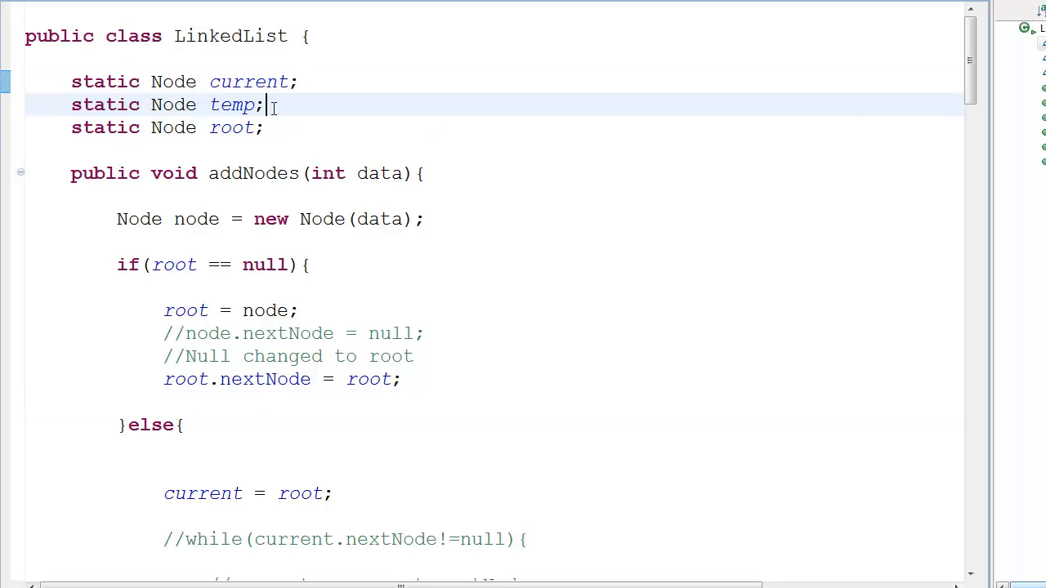
{"action": "scroll", "scroll_direction": "down", "scroll_amount": 3}
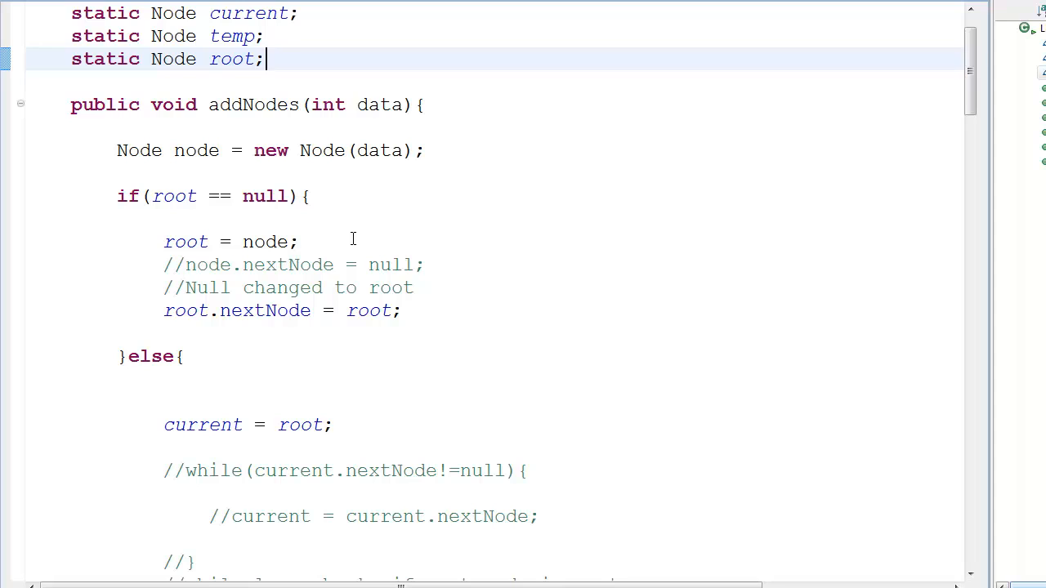
{"action": "mouse_move", "coordinate": [188, 267]}
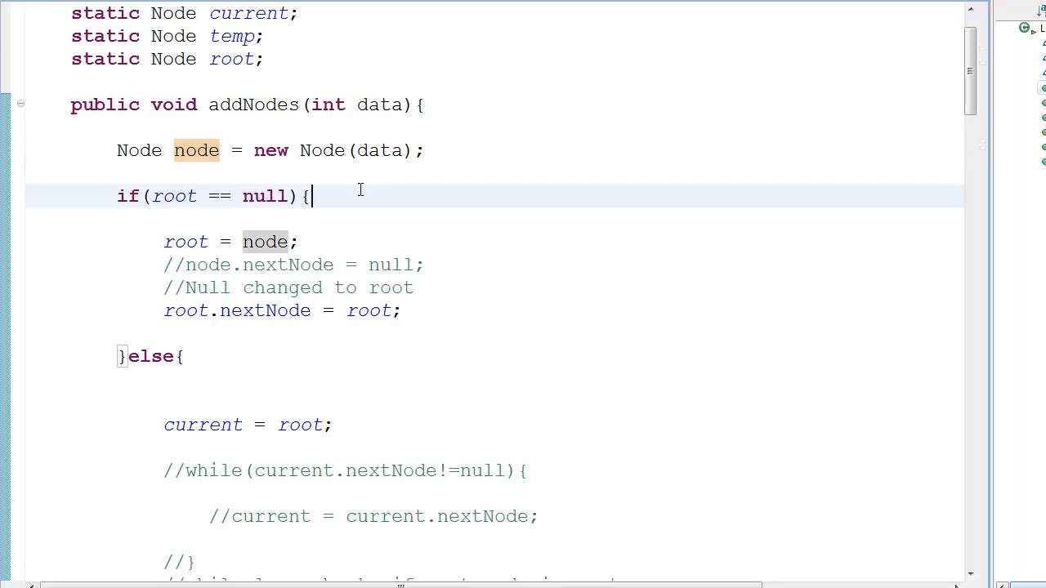
{"action": "mouse_move", "coordinate": [179, 284]}
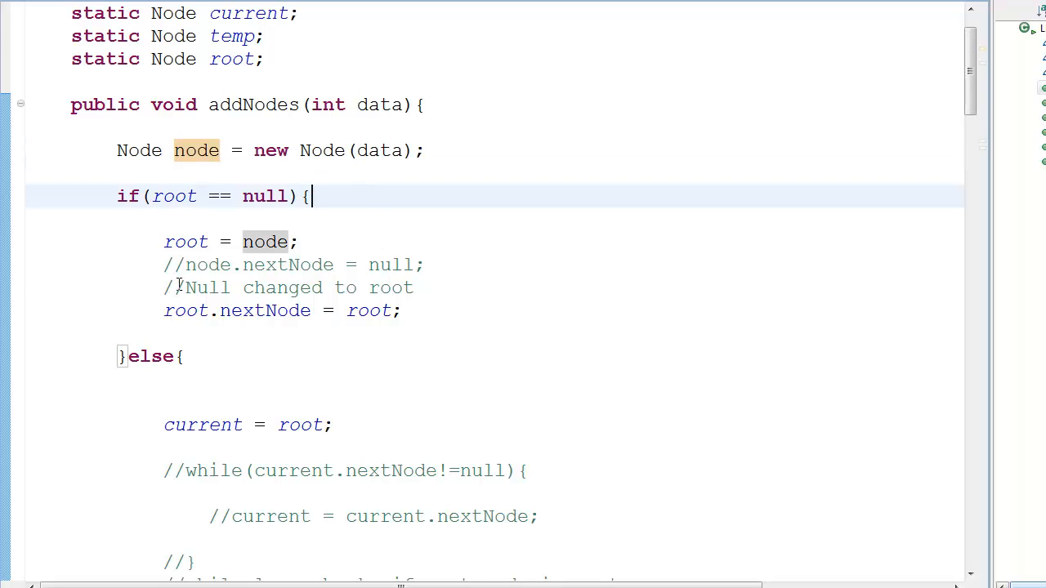
Highlight node.nextNode and null in the commented-out deleteNode lines.
{"action": "left_click", "coordinate": [188, 265]}
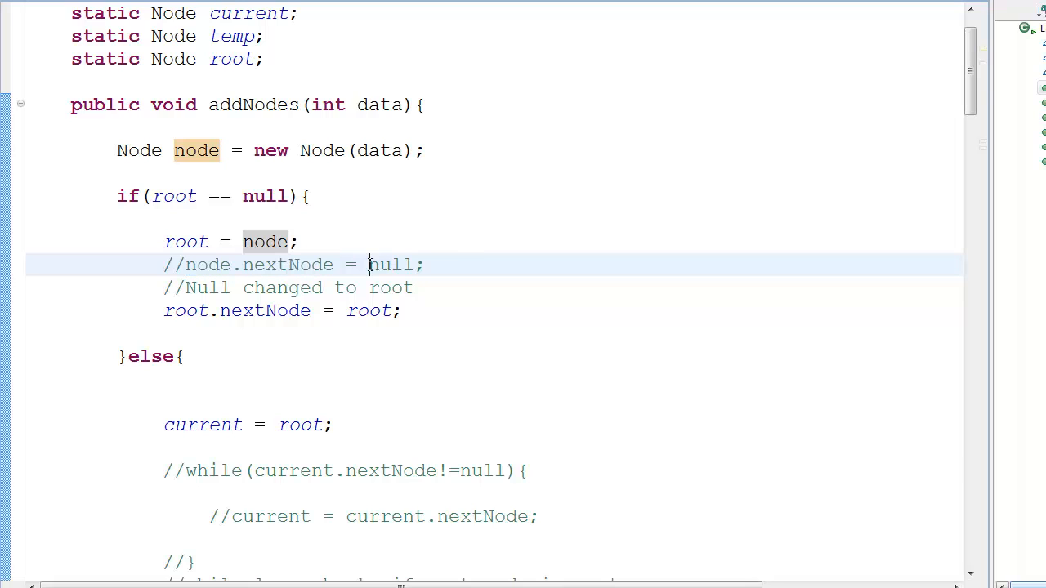
{"action": "left_click", "coordinate": [423, 264]}
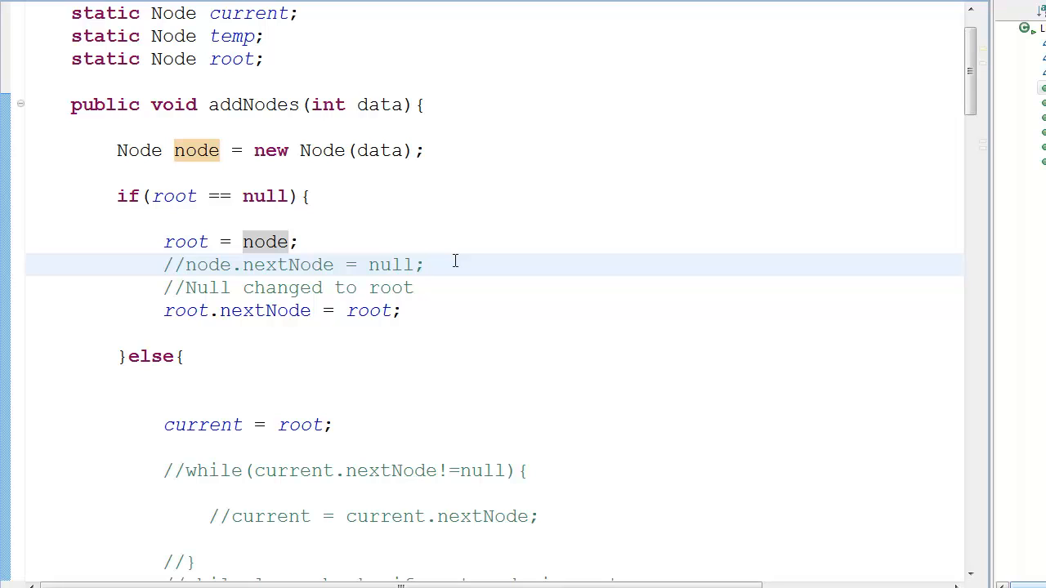
{"action": "left_click", "coordinate": [425, 265]}
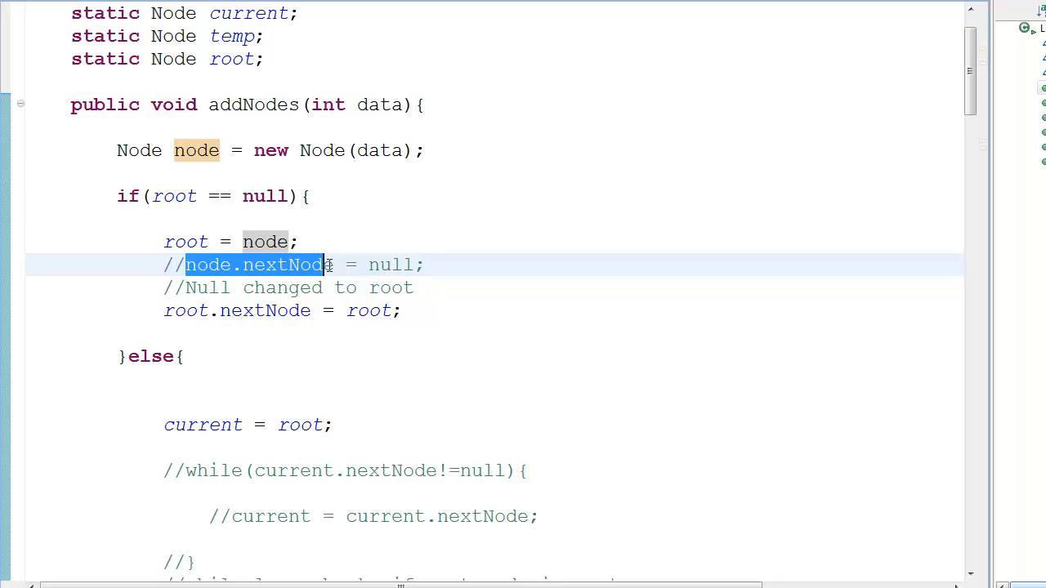
{"action": "double_click", "coordinate": [391, 264]}
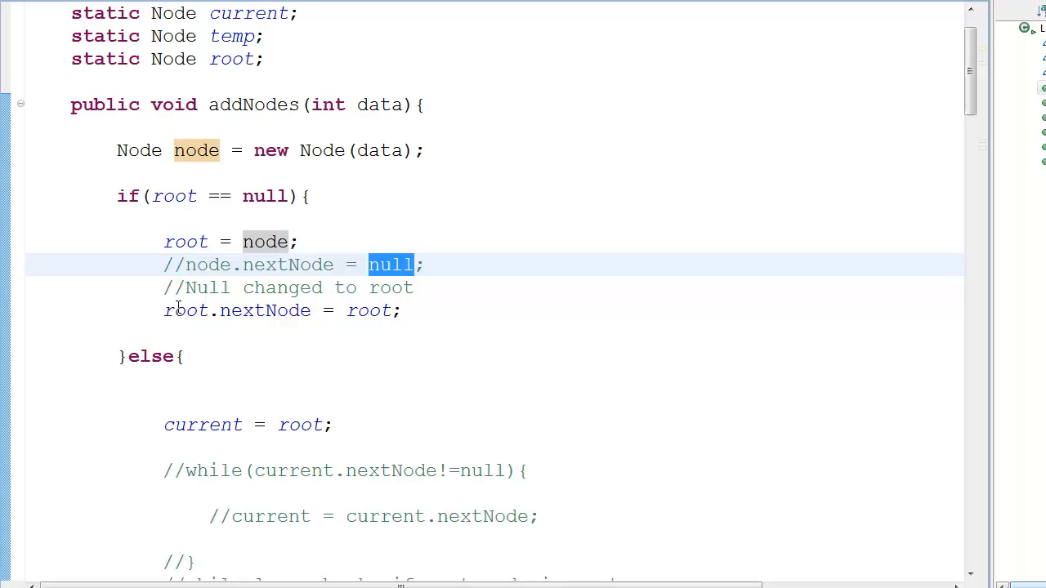
{"action": "double_click", "coordinate": [185, 310]}
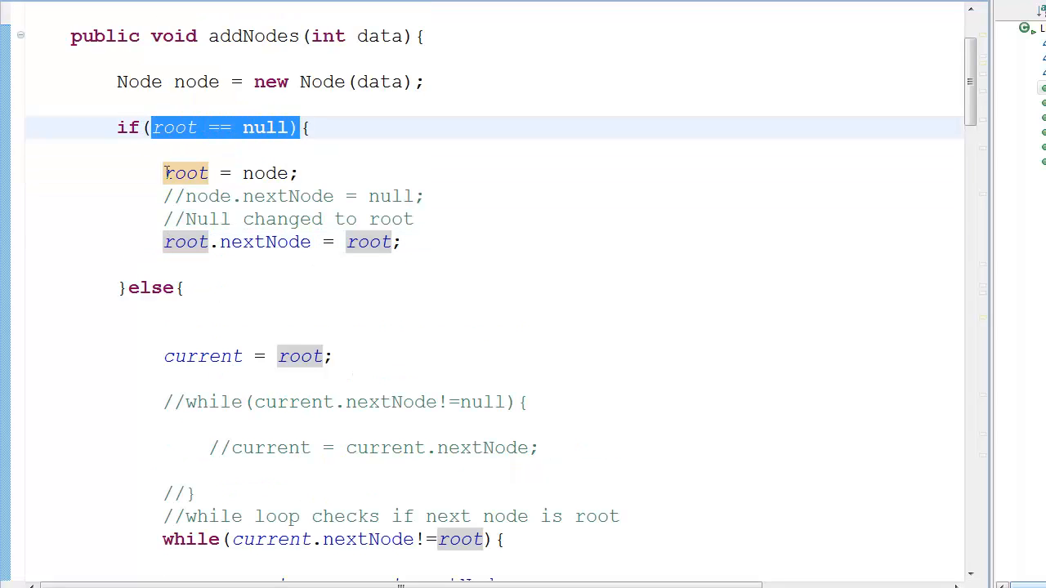
{"action": "left_click", "coordinate": [373, 274]}
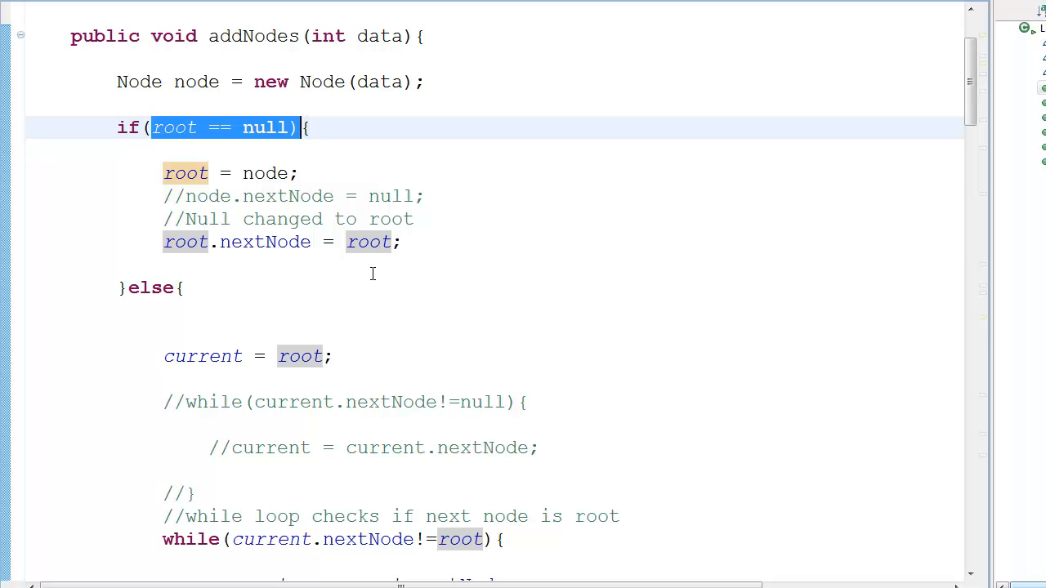
Highlight current.nextNode in the old while loop condition.
{"action": "scroll", "scroll_direction": "down", "scroll_amount": 3}
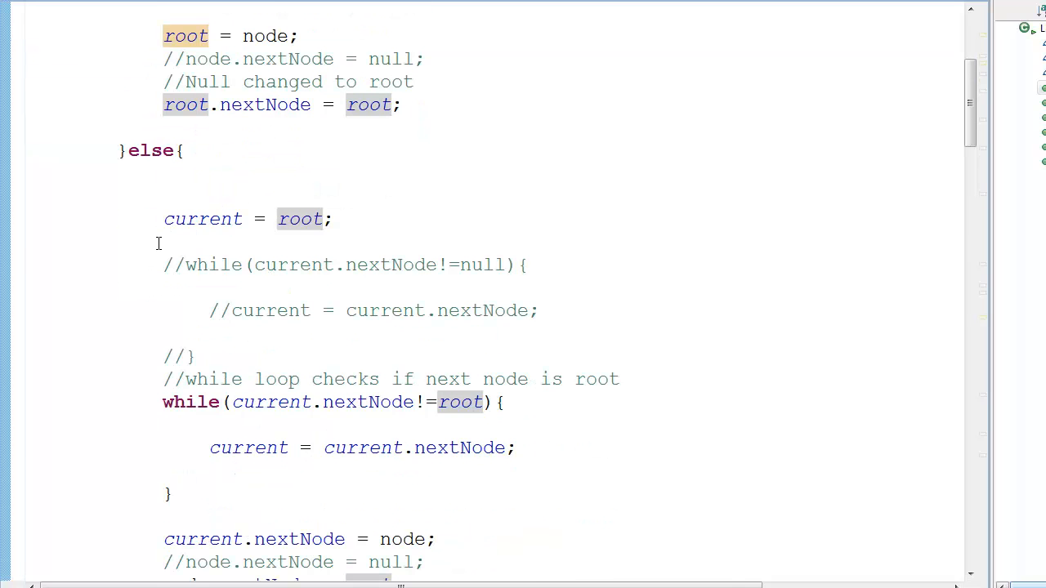
{"action": "scroll", "scroll_direction": "down", "scroll_amount": 3}
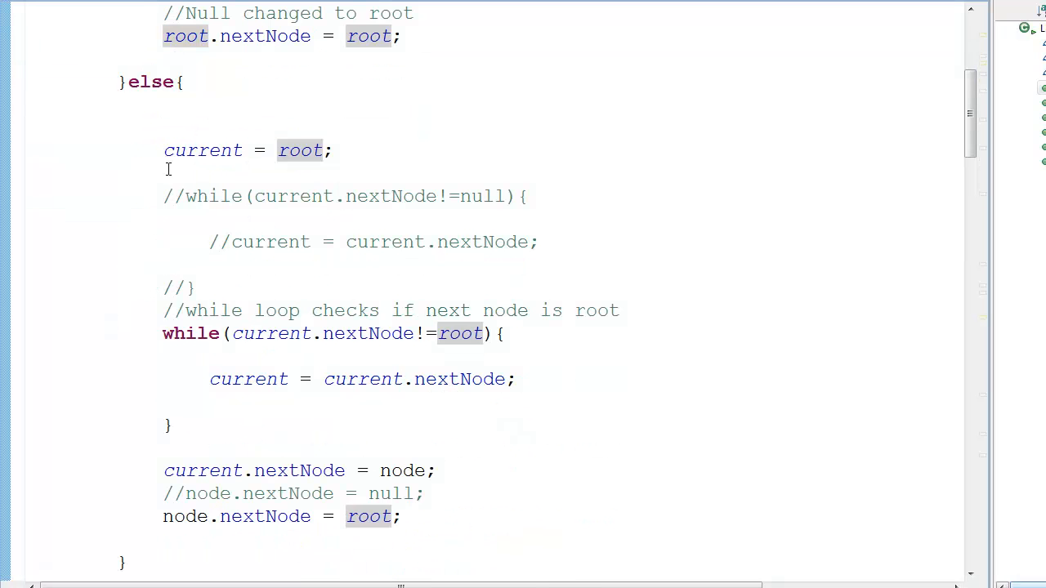
{"action": "mouse_move", "coordinate": [197, 226]}
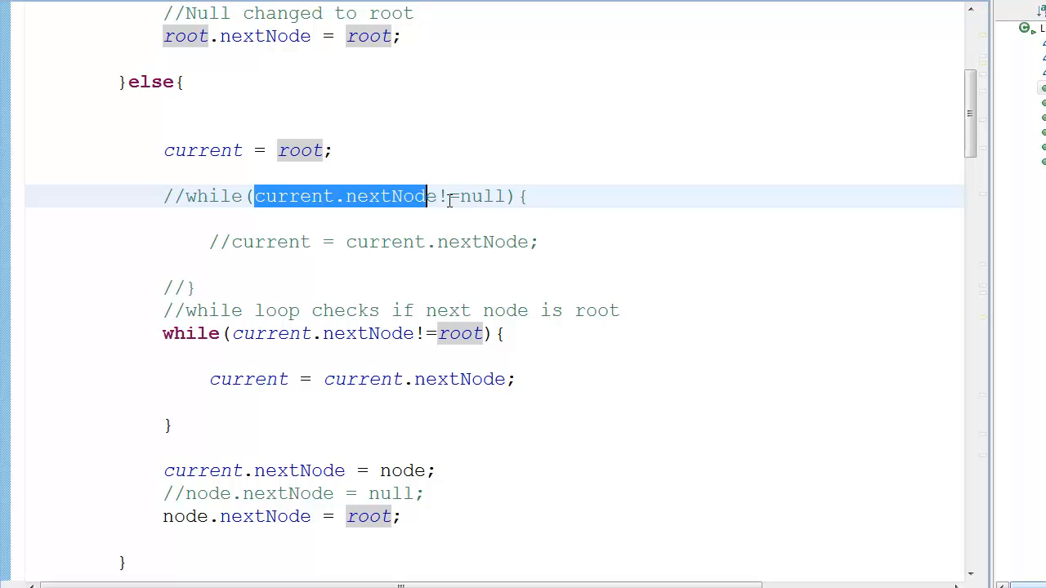
{"action": "double_click", "coordinate": [483, 196]}
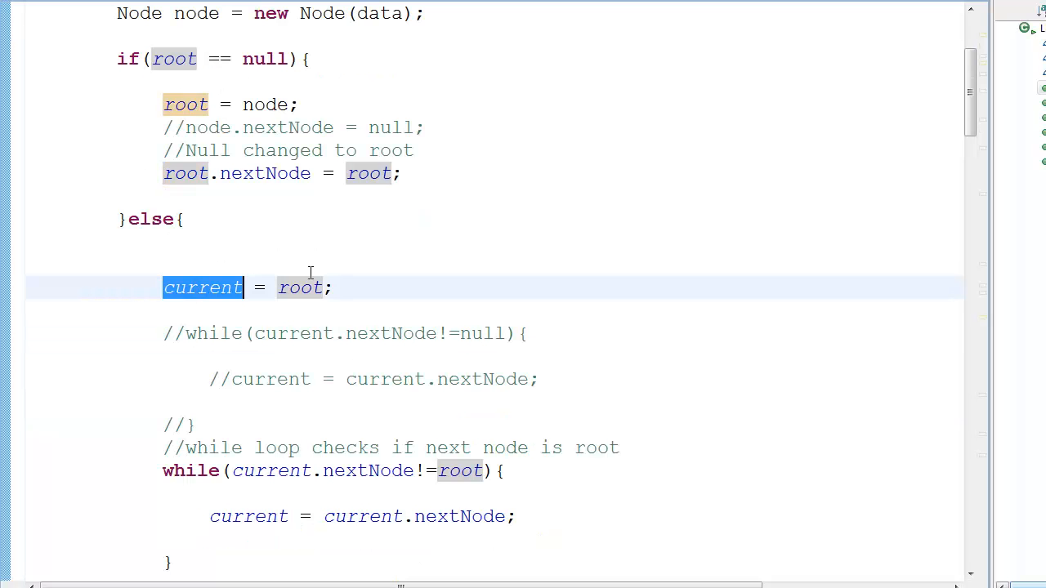
{"action": "scroll", "scroll_direction": "down", "scroll_amount": 3}
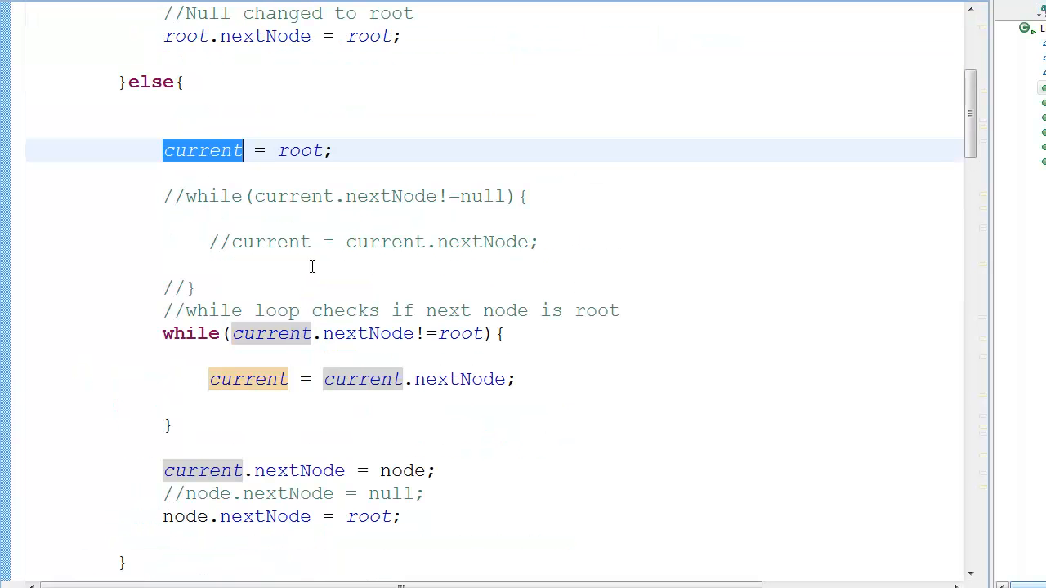
{"action": "scroll", "scroll_direction": "up", "scroll_amount": 3}
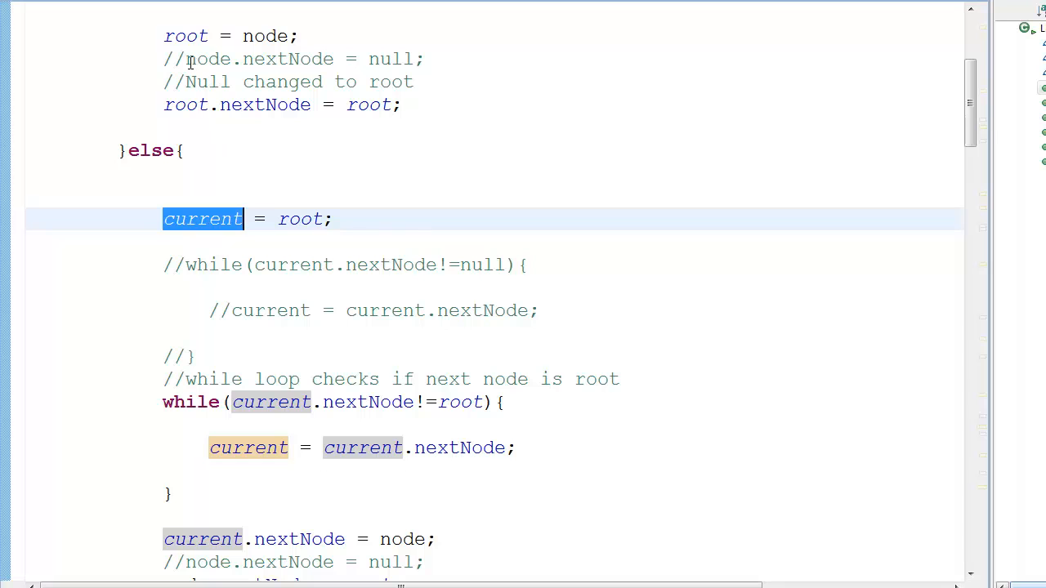
{"action": "scroll", "scroll_direction": "down", "scroll_amount": 3}
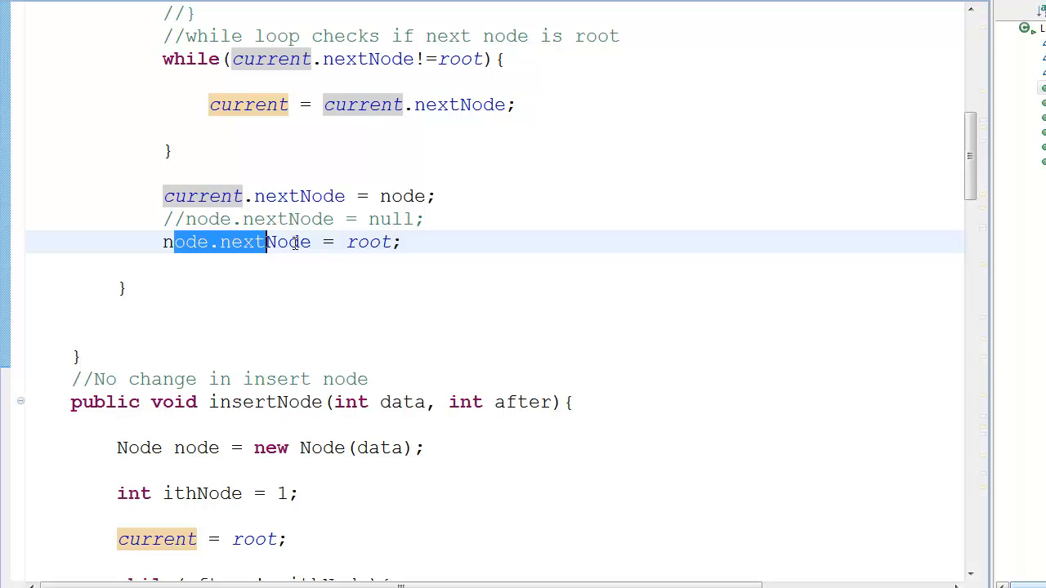
Scroll up and down through deleteNode to inspect its branches.
{"action": "left_click", "coordinate": [545, 238]}
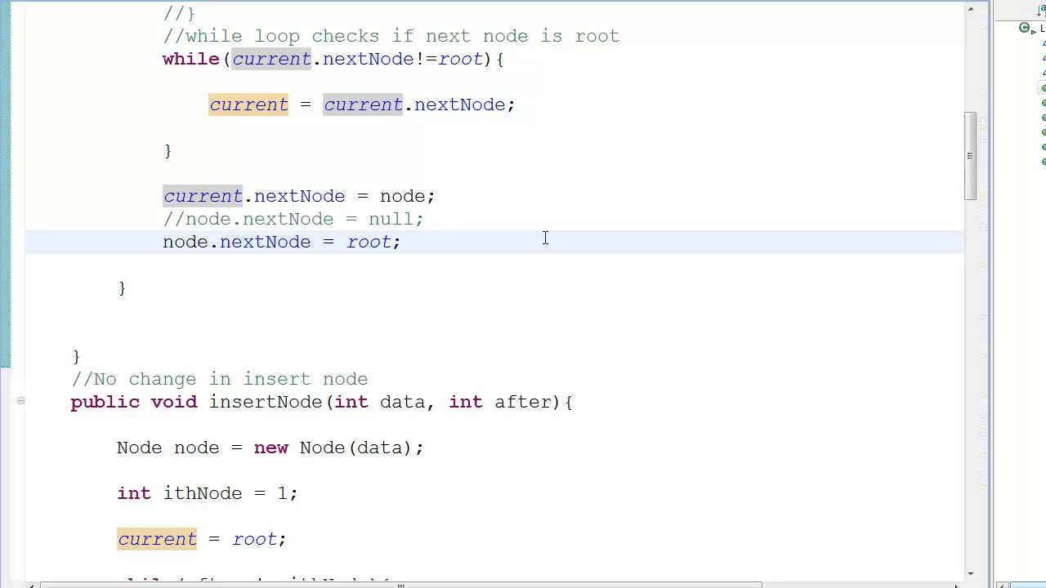
{"action": "left_click", "coordinate": [400, 242]}
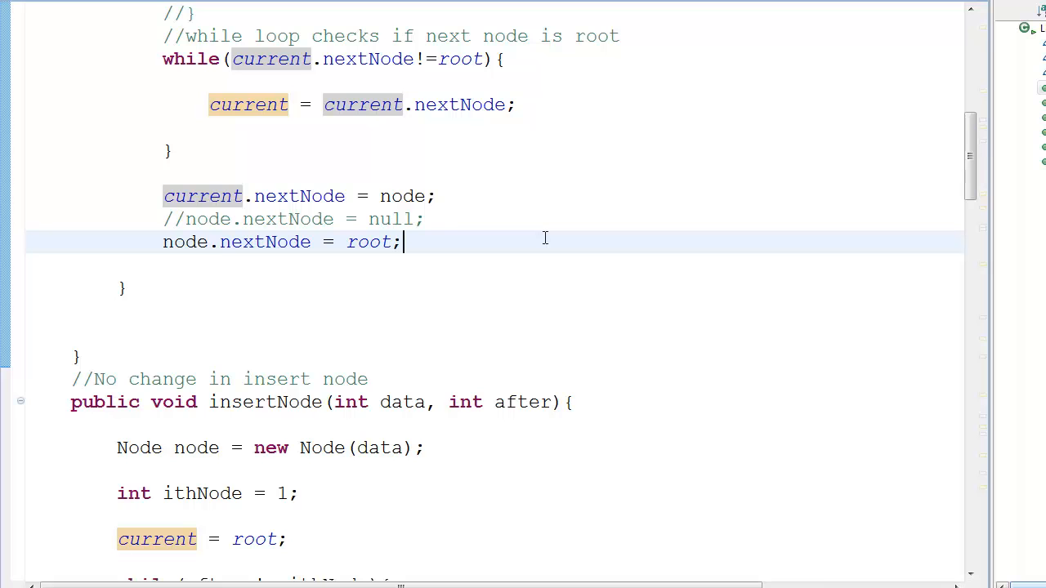
{"action": "scroll", "scroll_direction": "down", "scroll_amount": 3}
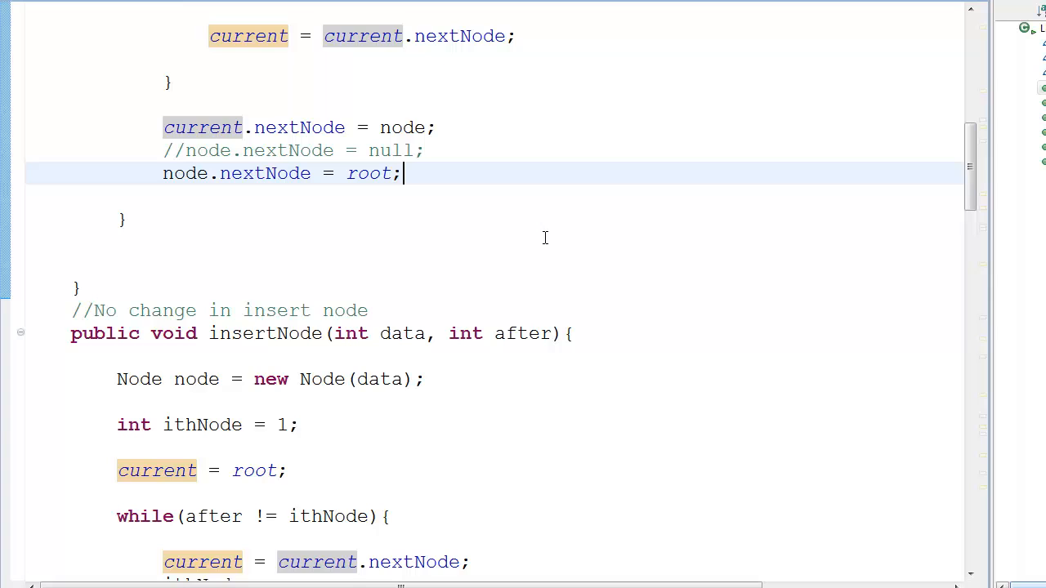
{"action": "scroll", "scroll_direction": "down", "scroll_amount": 3}
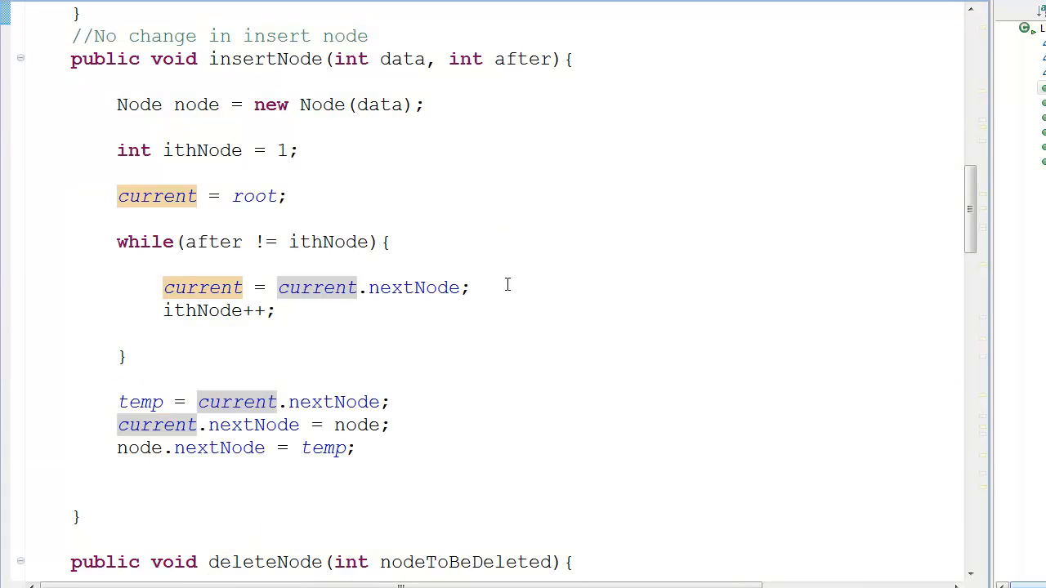
{"action": "mouse_move", "coordinate": [116, 104]}
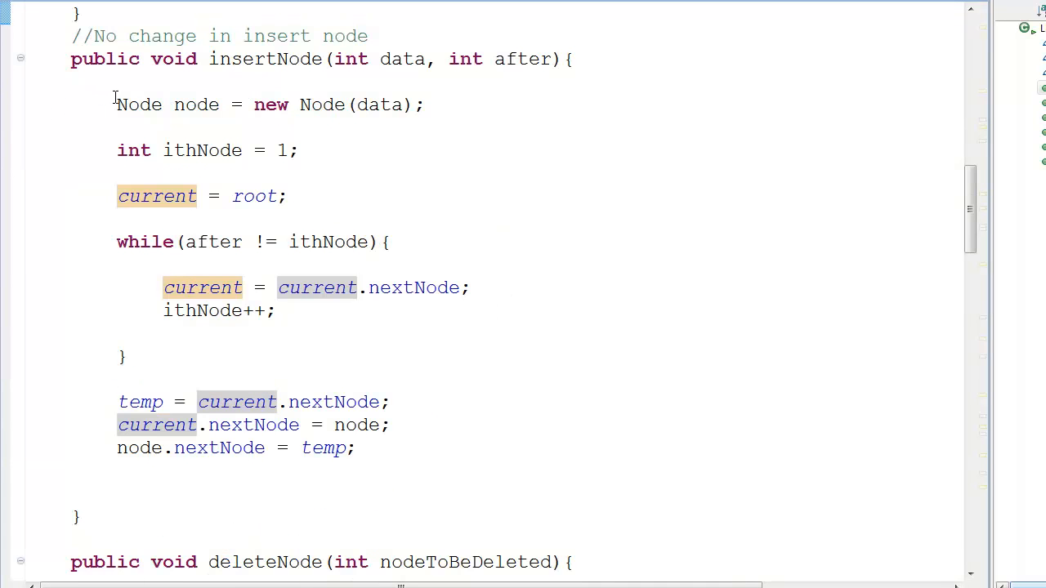
{"action": "mouse_move", "coordinate": [290, 73]}
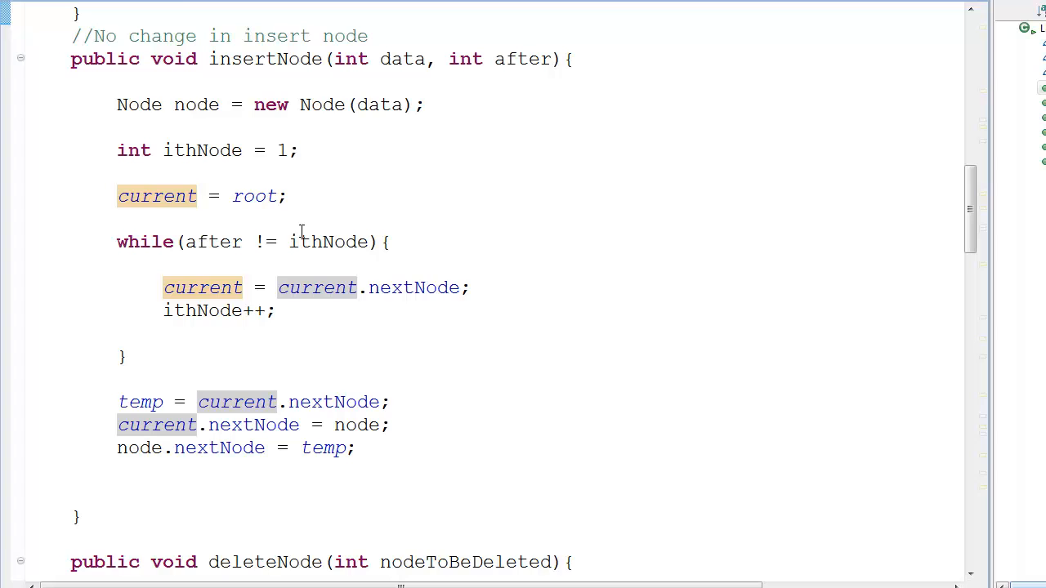
{"action": "scroll", "scroll_direction": "down", "scroll_amount": 3}
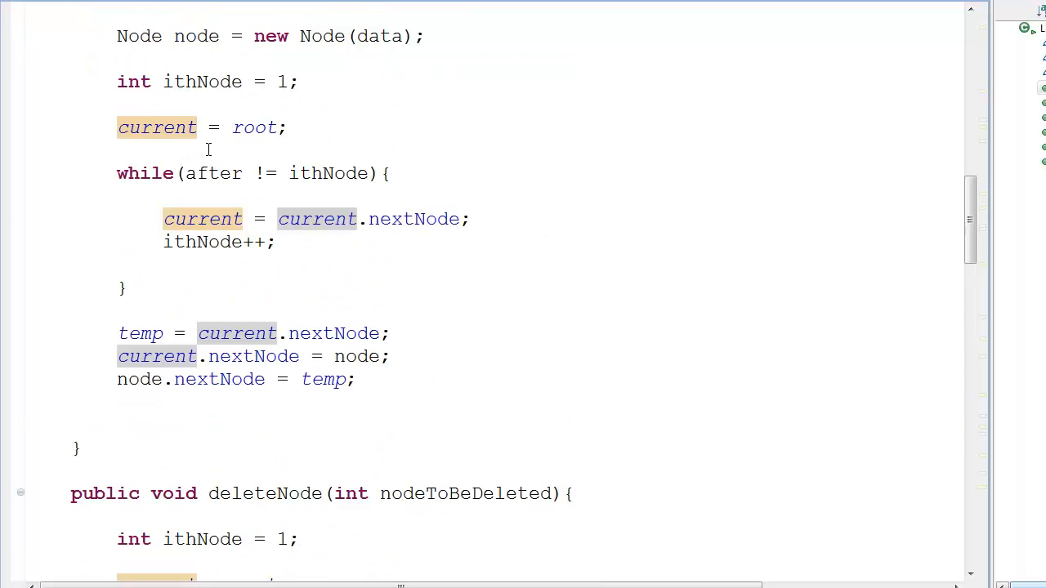
{"action": "scroll", "scroll_direction": "up", "scroll_amount": 3}
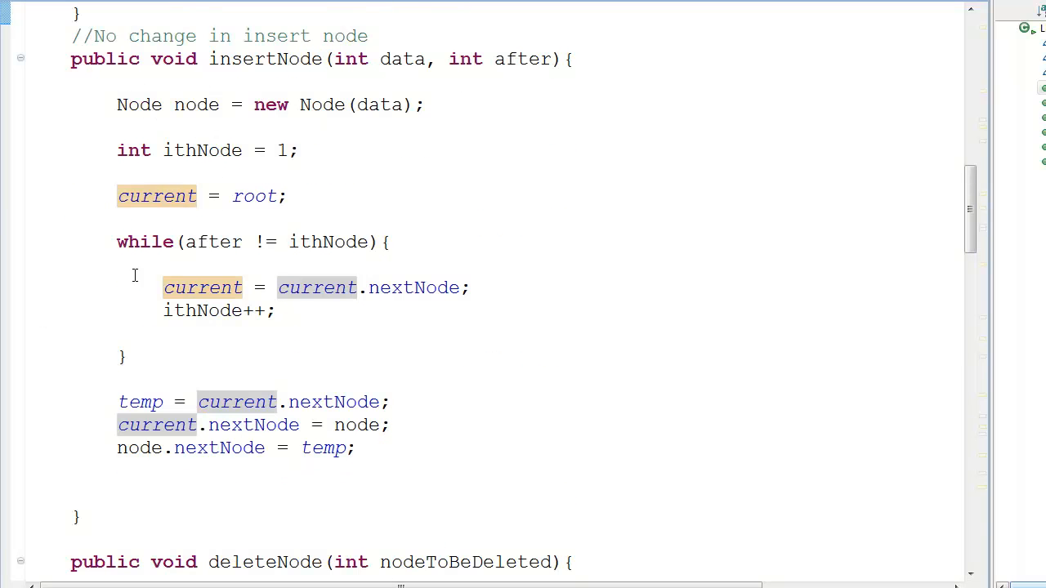
{"action": "mouse_move", "coordinate": [438, 210]}
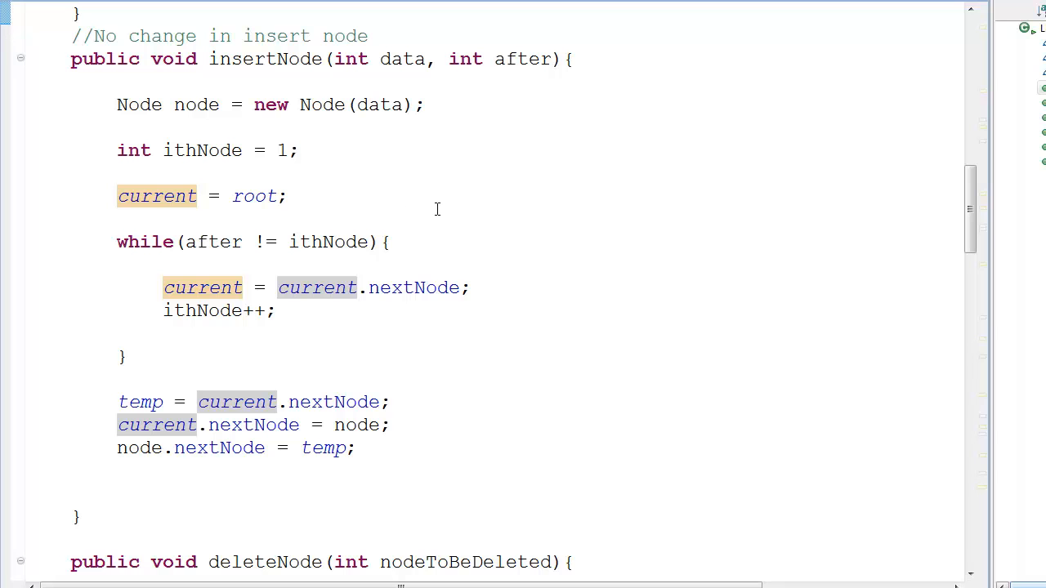
{"action": "scroll", "scroll_direction": "down", "scroll_amount": 3}
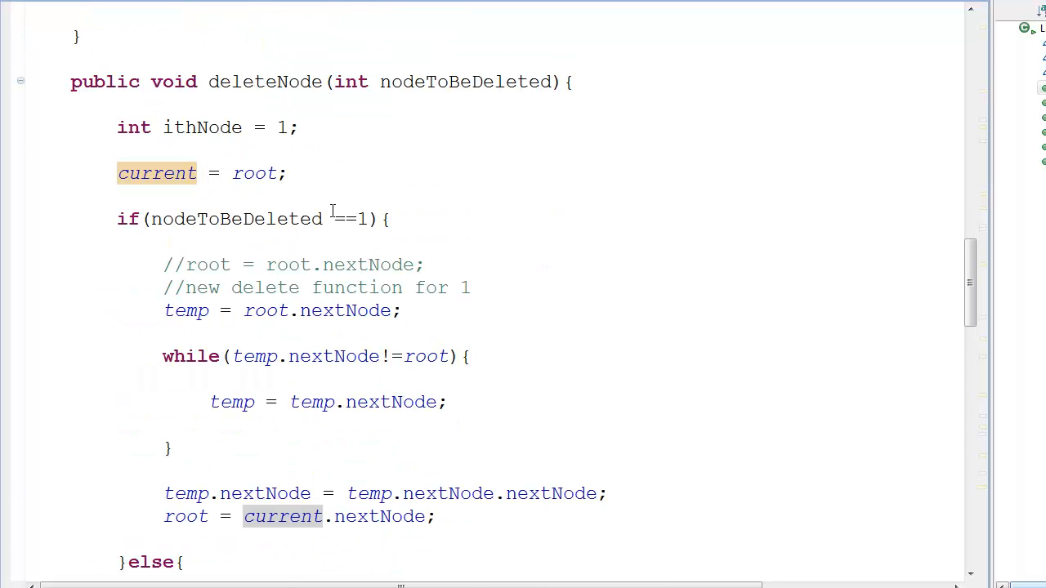
{"action": "scroll", "scroll_direction": "down", "scroll_amount": 3}
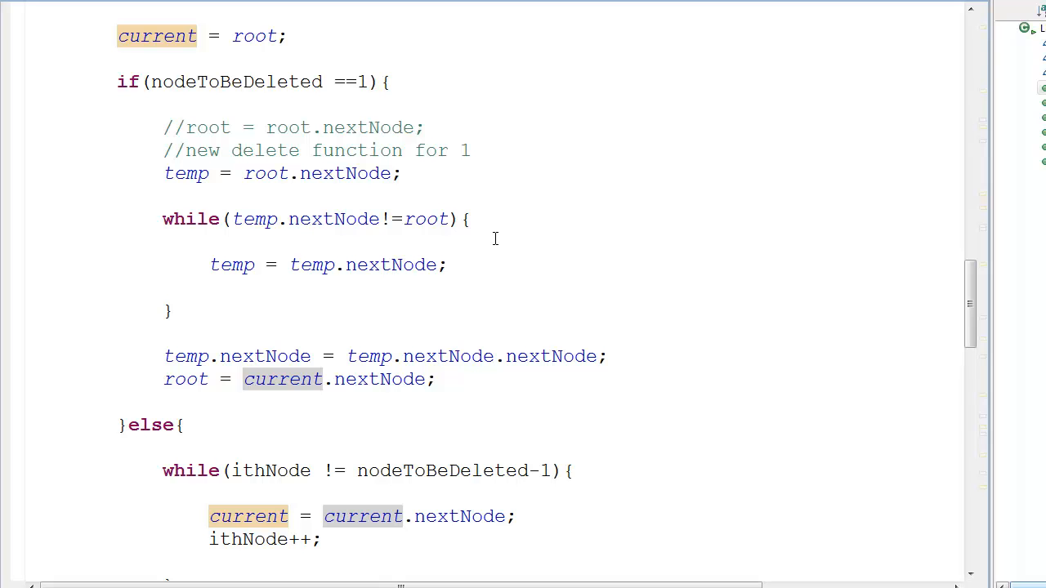
{"action": "scroll", "scroll_direction": "down", "scroll_amount": 3}
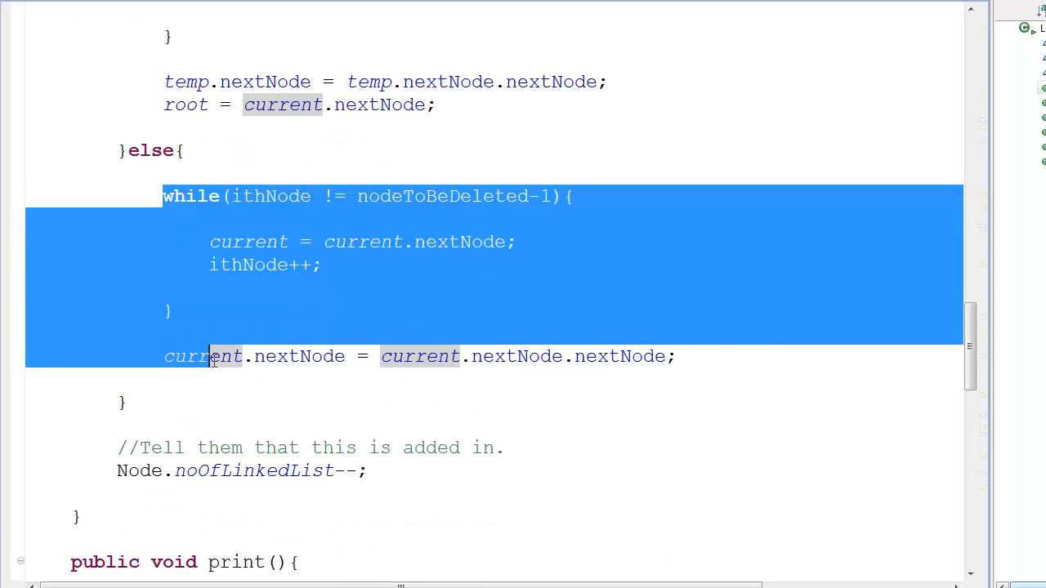
{"action": "scroll", "scroll_direction": "up", "scroll_amount": 3}
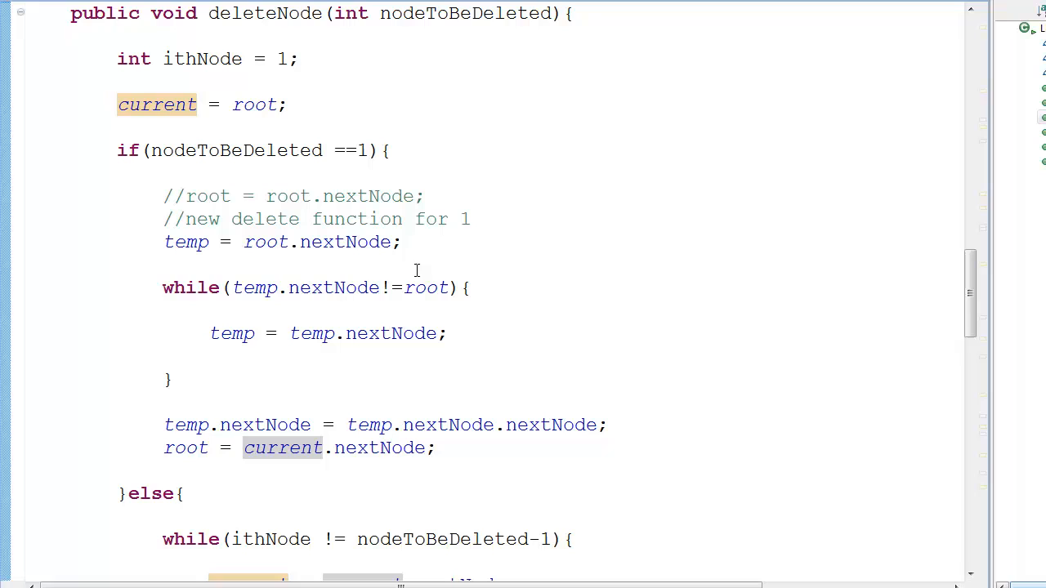
{"action": "mouse_move", "coordinate": [544, 370]}
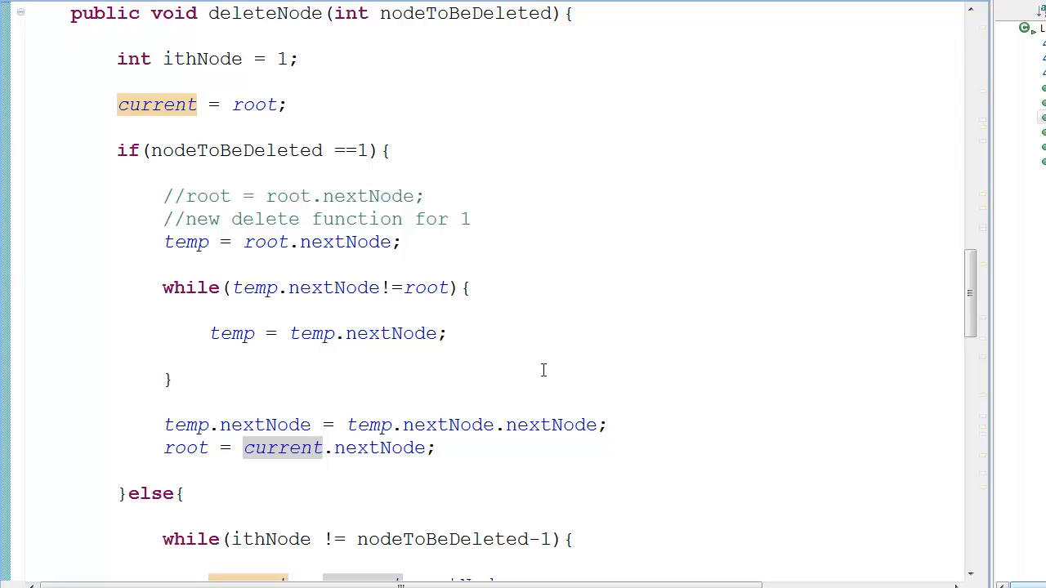
{"action": "mouse_move", "coordinate": [186, 195]}
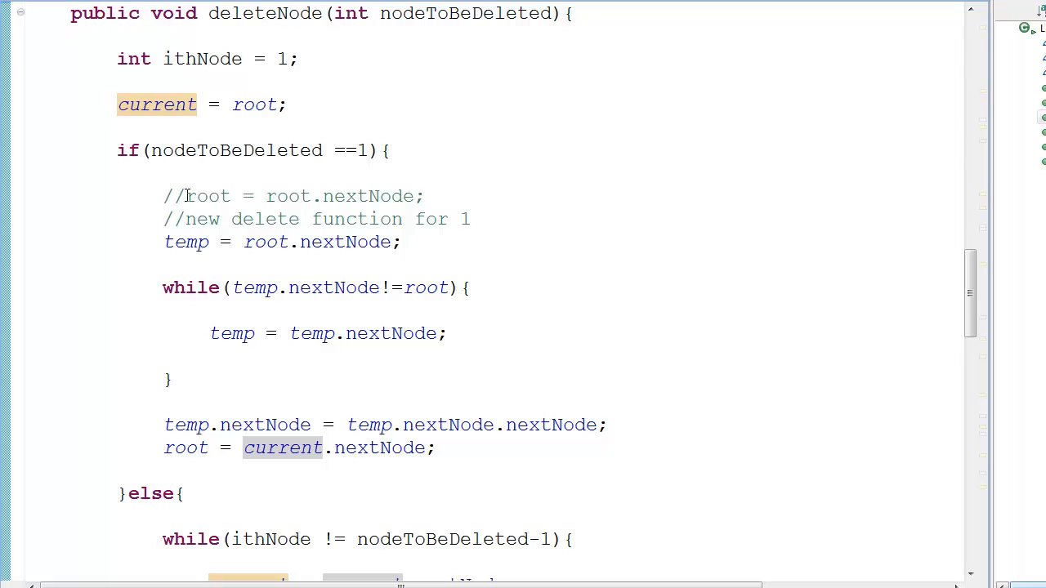
{"action": "mouse_move", "coordinate": [487, 270]}
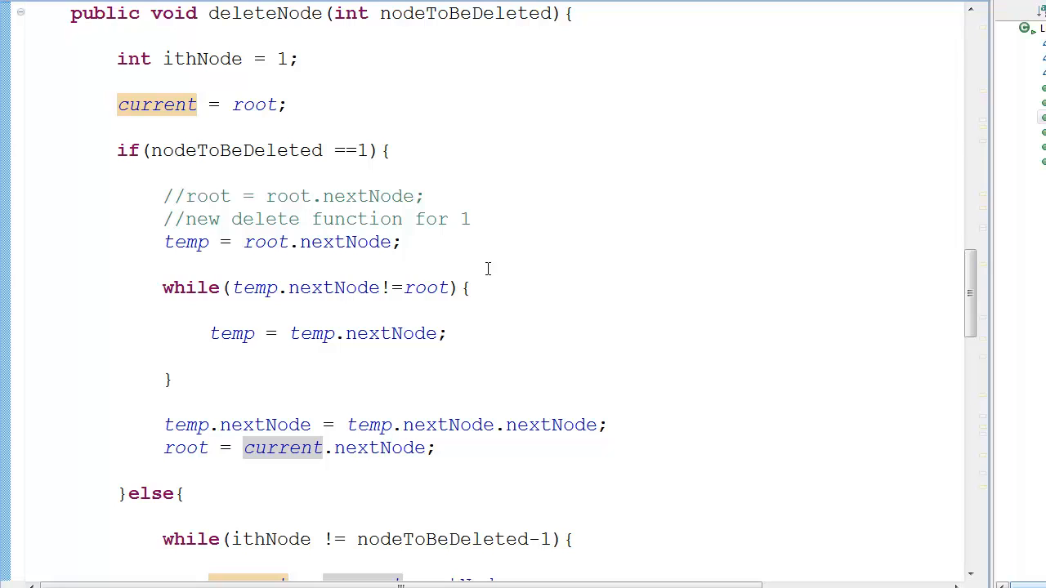
{"action": "mouse_move", "coordinate": [586, 341]}
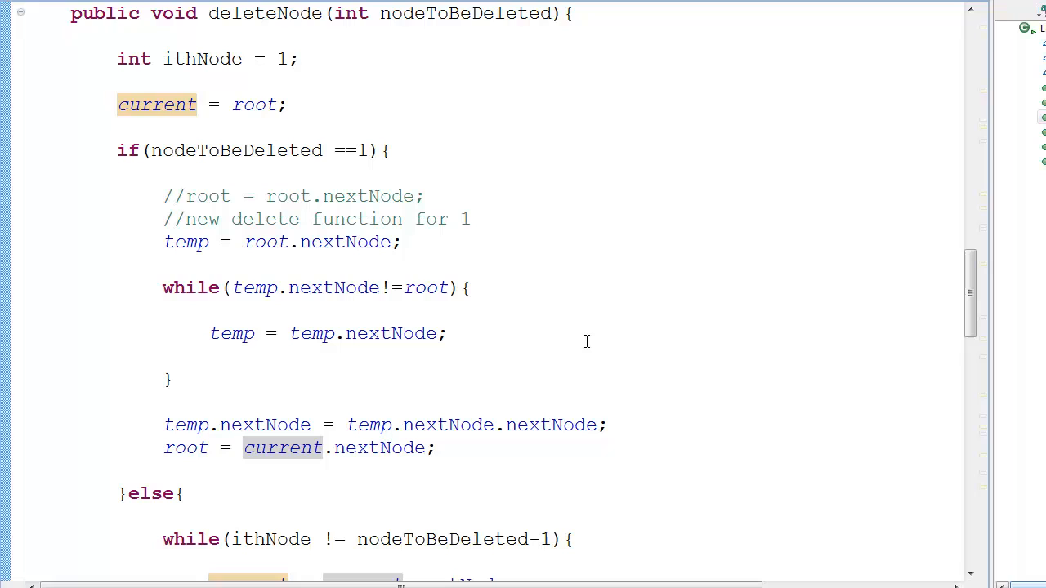
{"action": "mouse_move", "coordinate": [581, 400]}
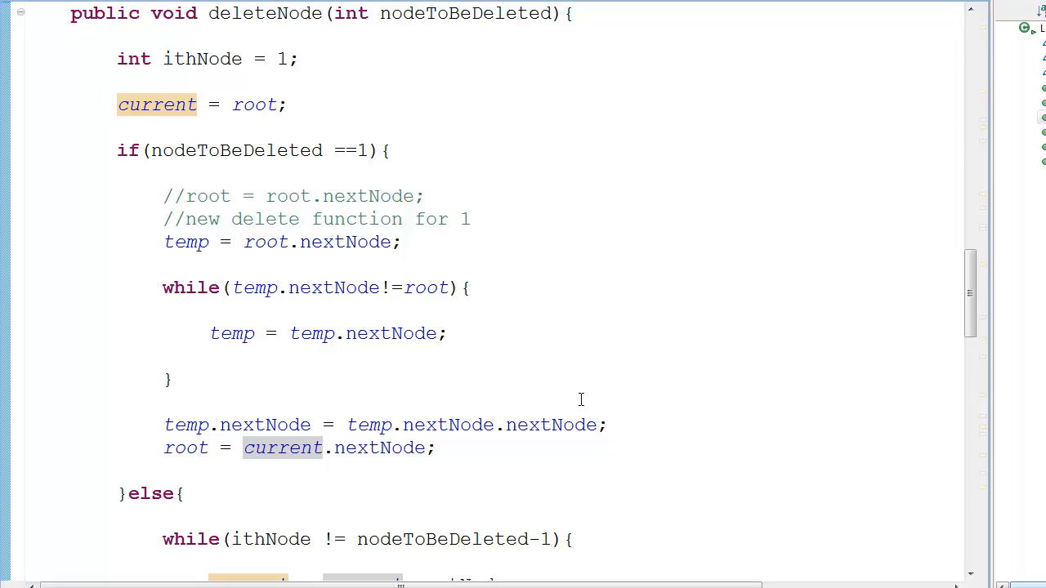
{"action": "mouse_move", "coordinate": [211, 375]}
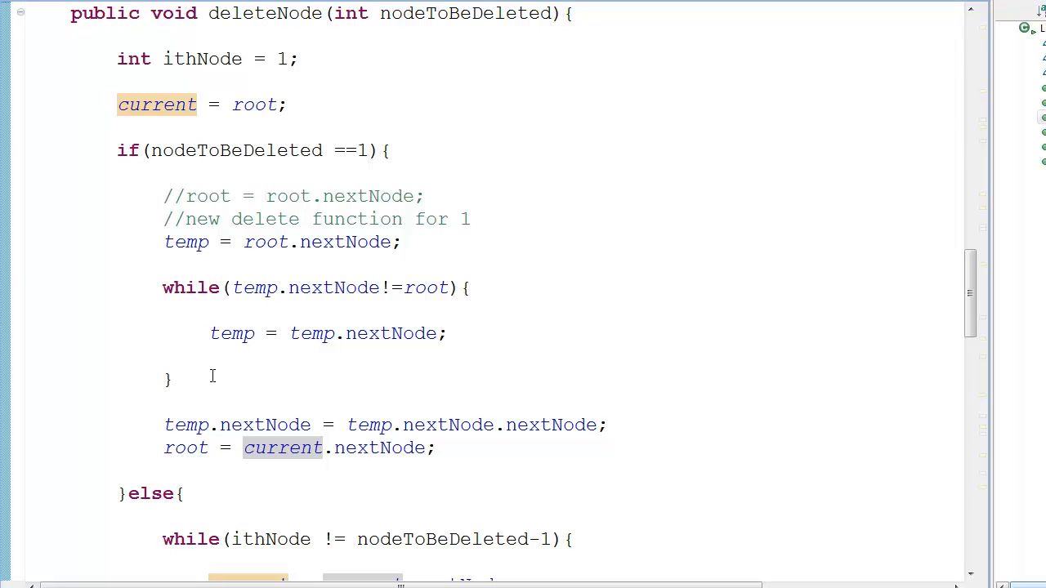
{"action": "mouse_move", "coordinate": [280, 339]}
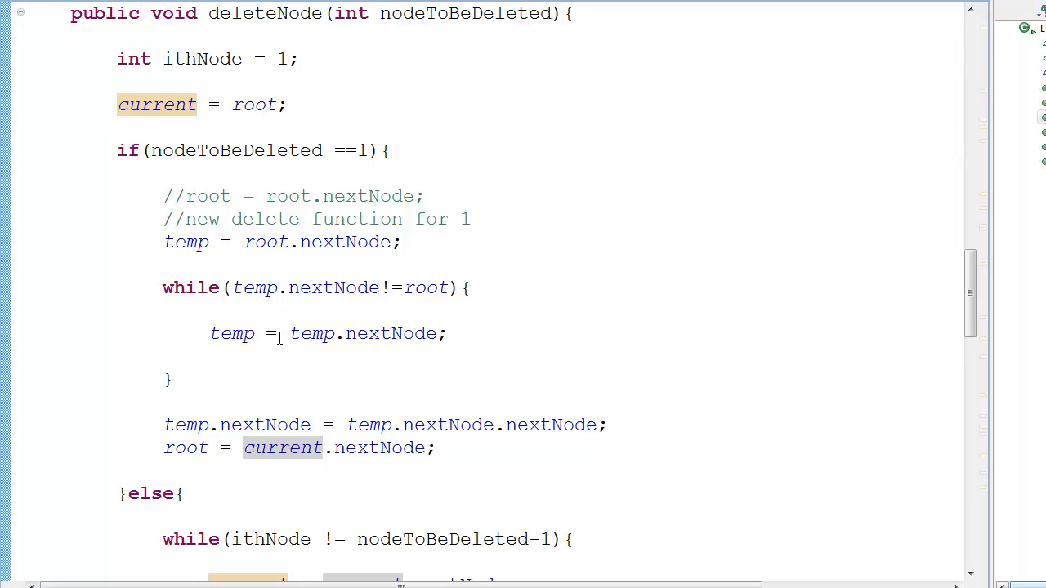
{"action": "mouse_move", "coordinate": [303, 376]}
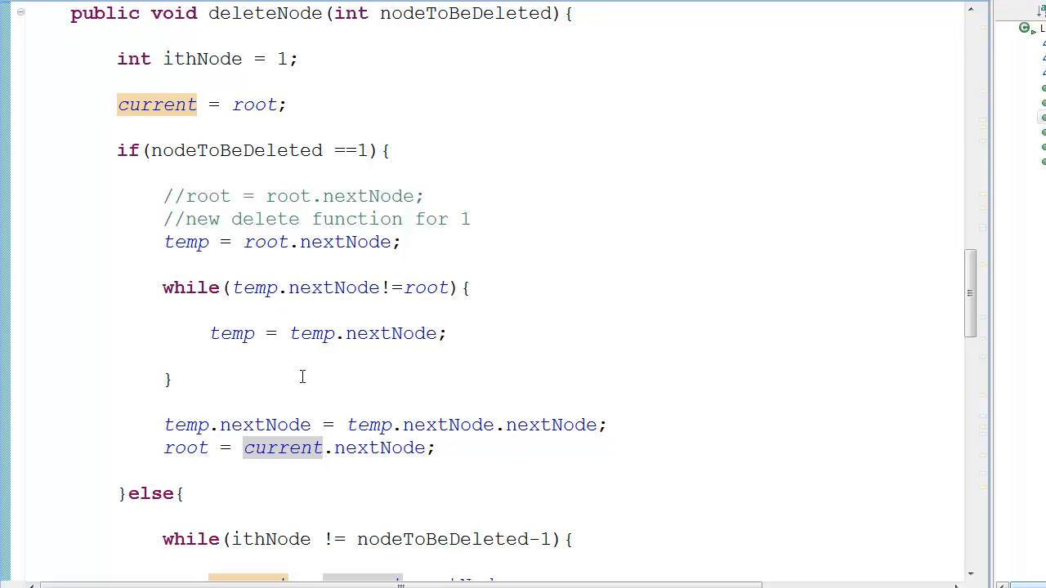
{"action": "mouse_move", "coordinate": [248, 272]}
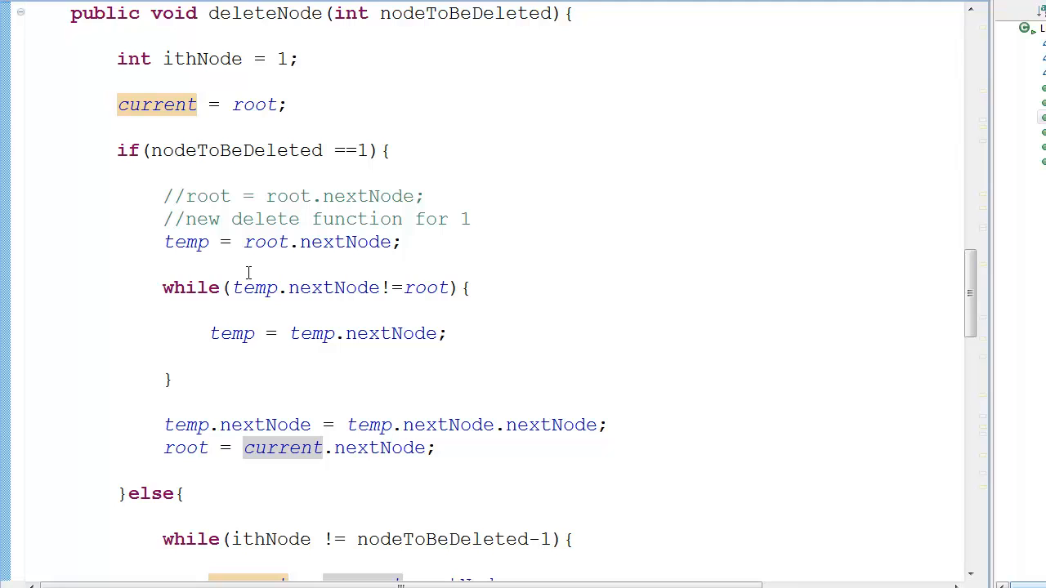
Point out temp = root.nextNode, show uses of temp, and clear selections.
{"action": "double_click", "coordinate": [186, 242]}
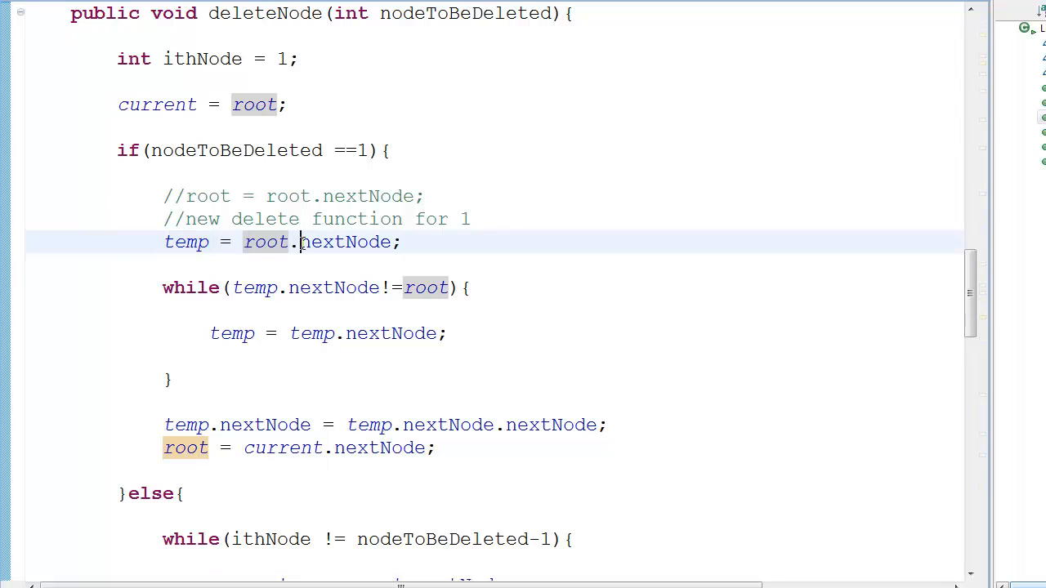
{"action": "left_click", "coordinate": [400, 242]}
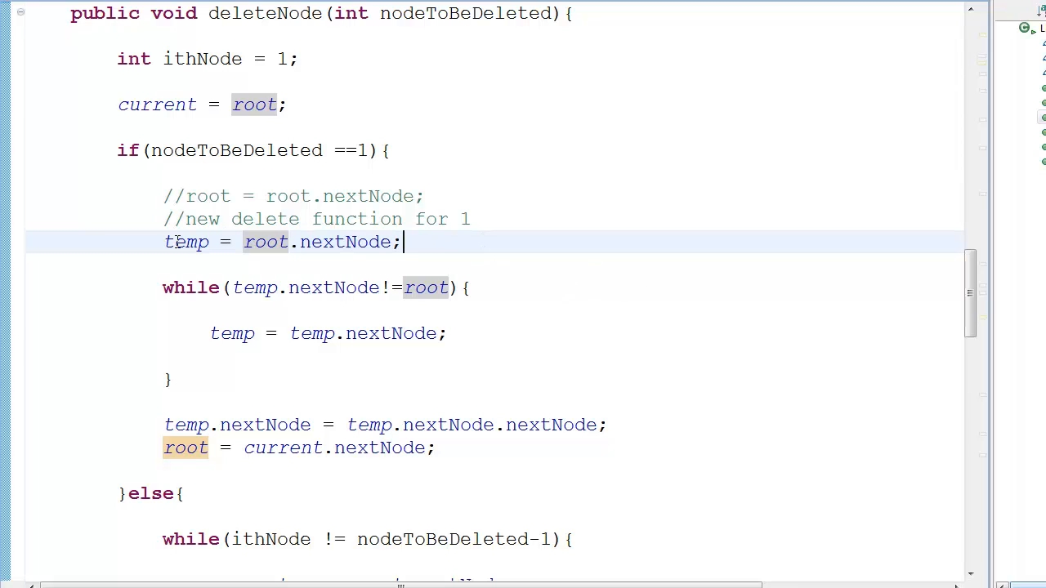
{"action": "double_click", "coordinate": [185, 242]}
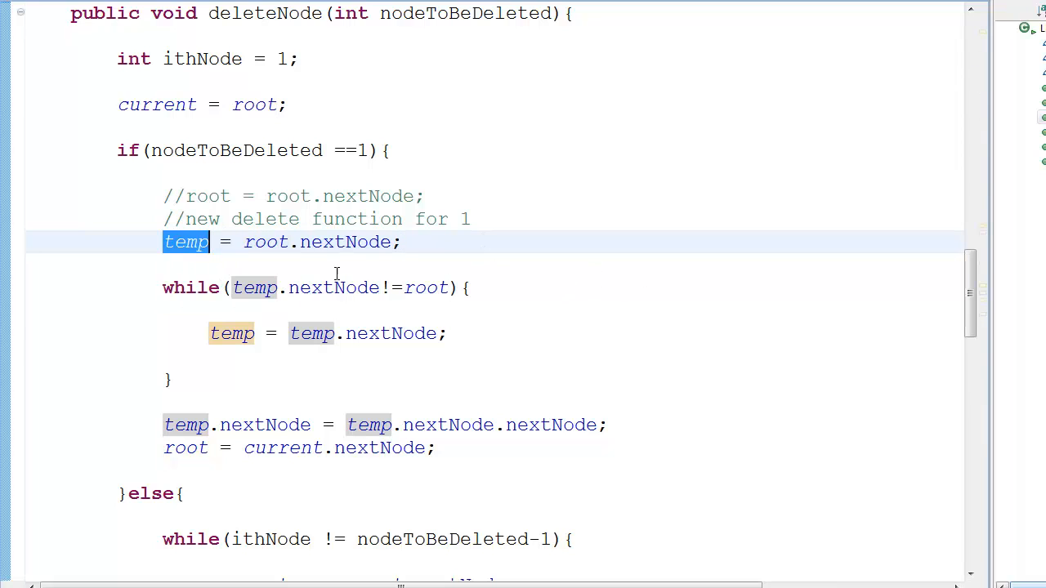
{"action": "left_click", "coordinate": [231, 242]}
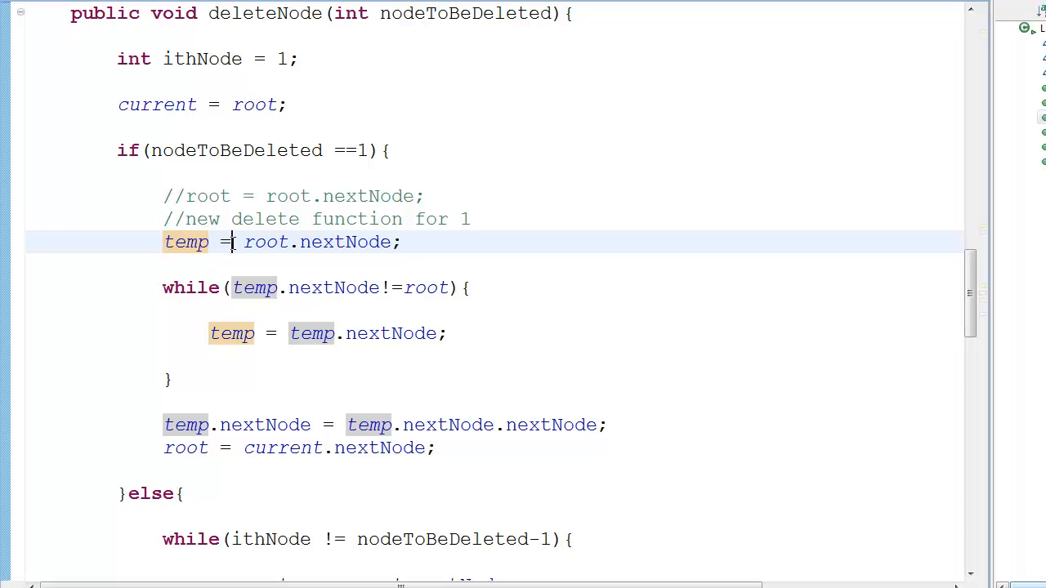
{"action": "scroll", "scroll_direction": "down", "scroll_amount": 3}
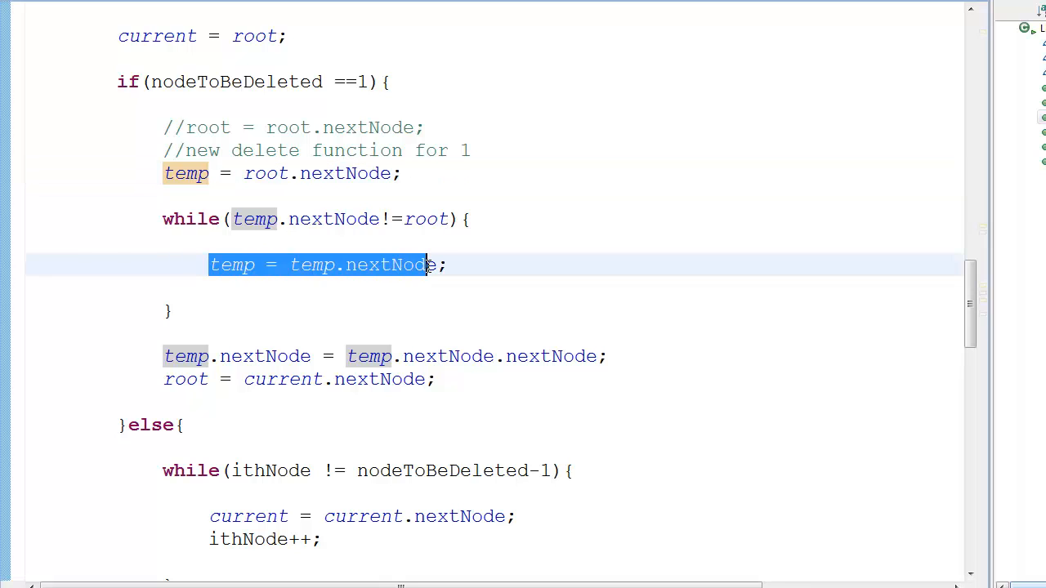
{"action": "left_click", "coordinate": [450, 265]}
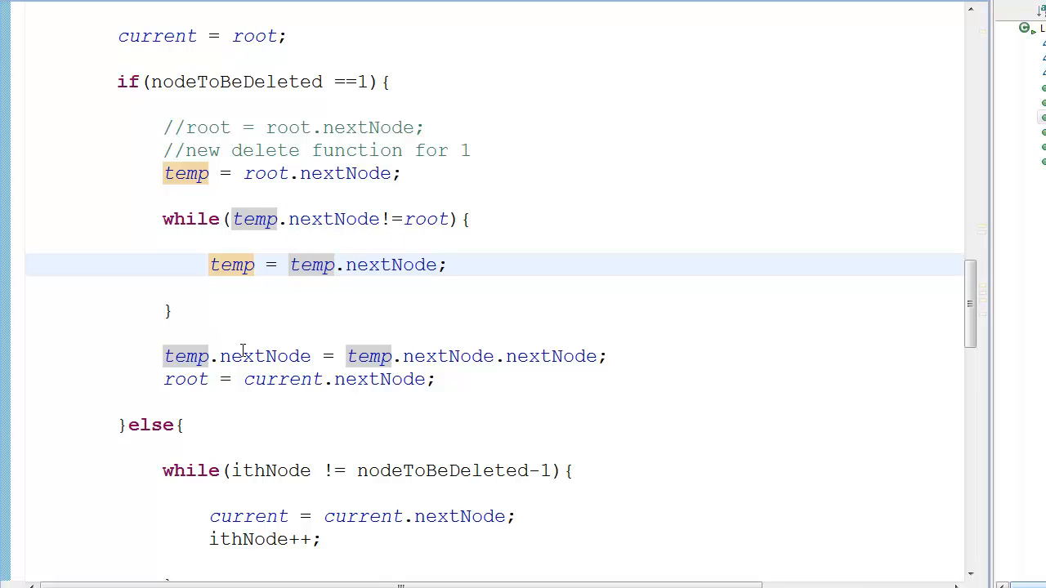
{"action": "mouse_move", "coordinate": [215, 356]}
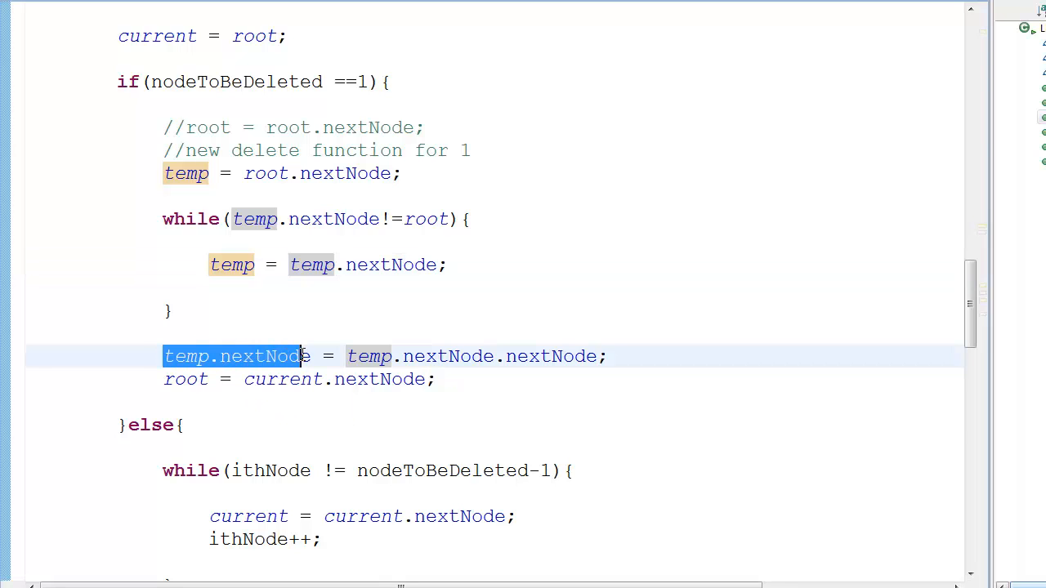
{"action": "mouse_move", "coordinate": [367, 356]}
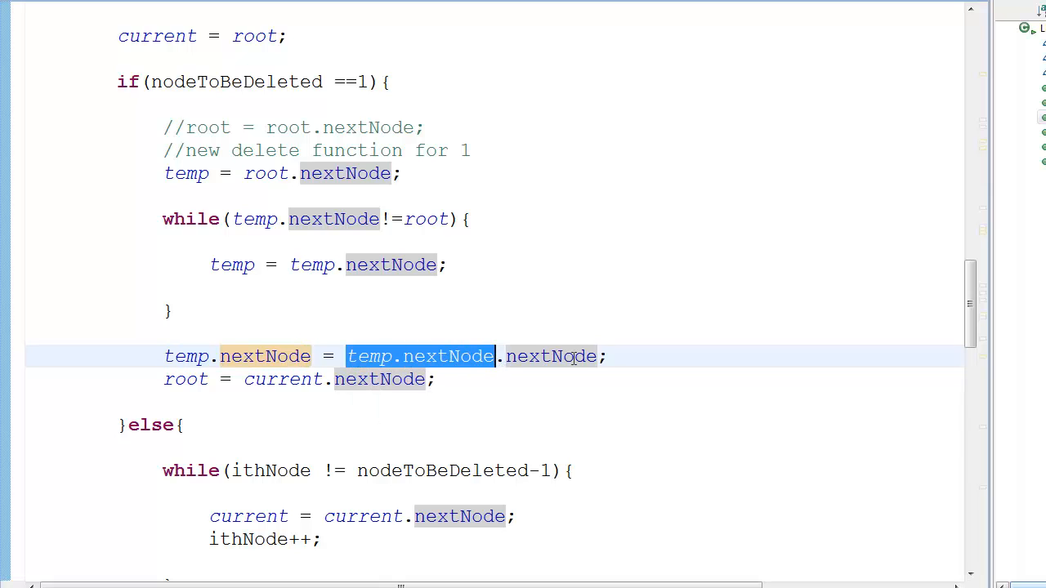
{"action": "left_click", "coordinate": [438, 379]}
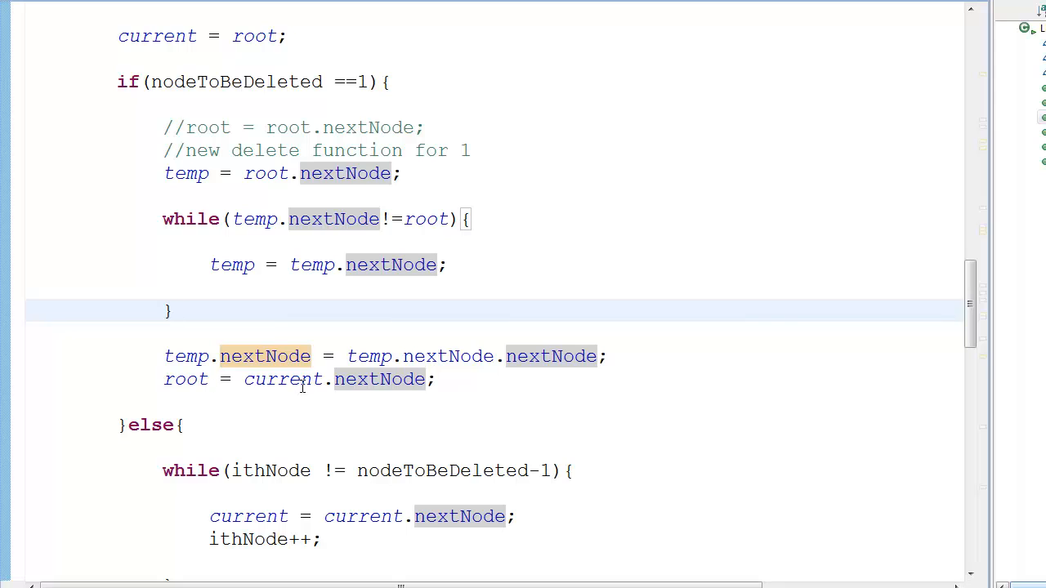
{"action": "mouse_move", "coordinate": [488, 386]}
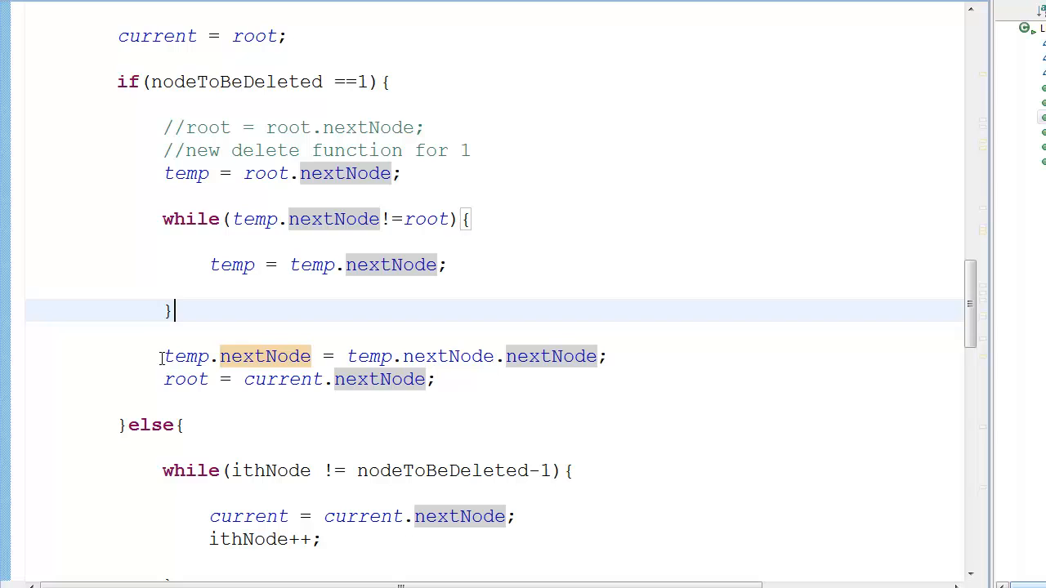
Type /* at the comment start, then add a blank line above temp = root.nextNode.
{"action": "left_click", "coordinate": [168, 173]}
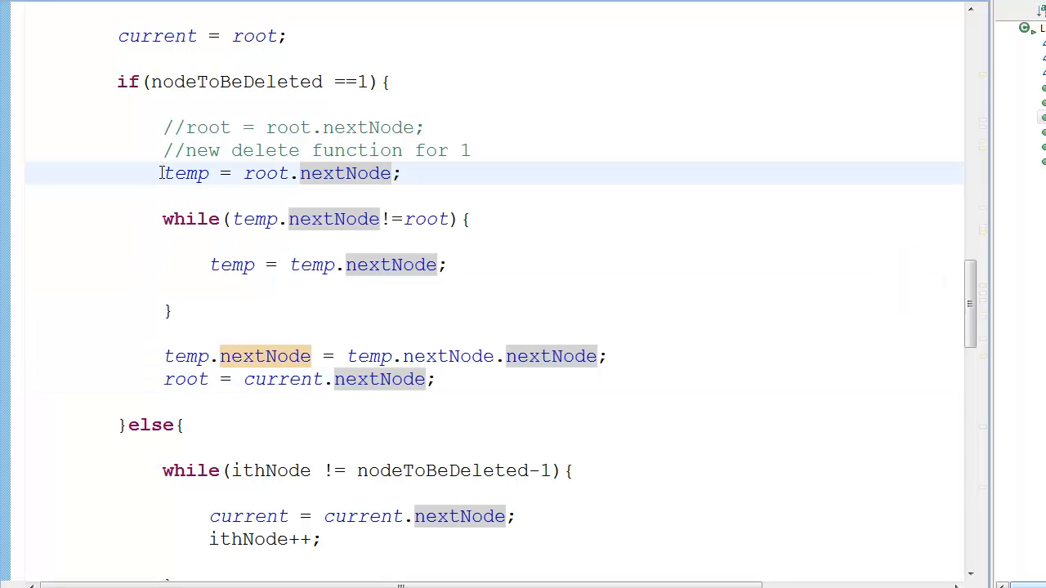
{"action": "type", "text": "/*"}
{"action": "left_click", "coordinate": [300, 379]}
{"action": "type", "text": "*/"}
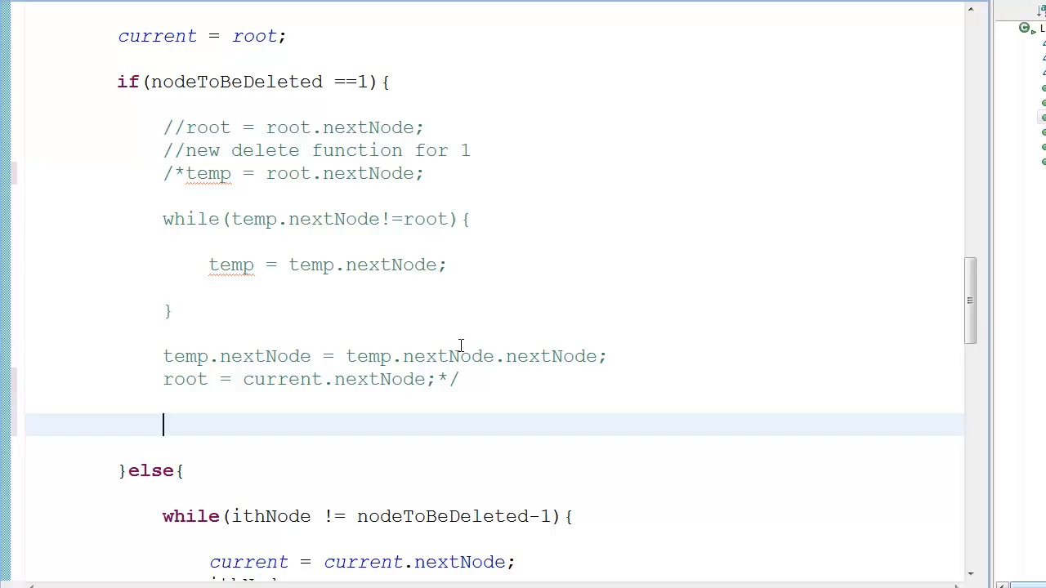
{"action": "mouse_move", "coordinate": [456, 324]}
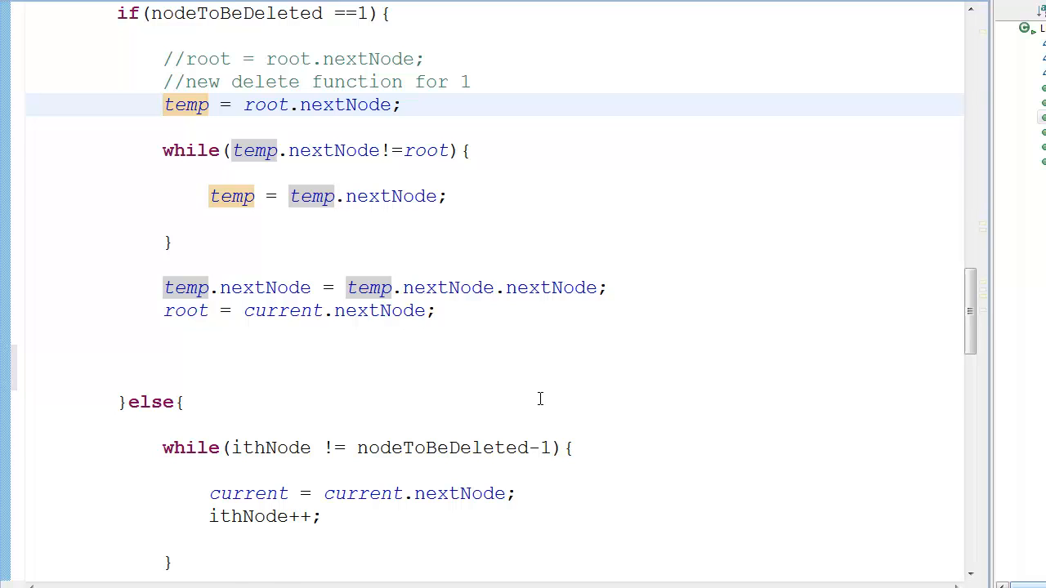
{"action": "scroll", "scroll_direction": "up", "scroll_amount": 3}
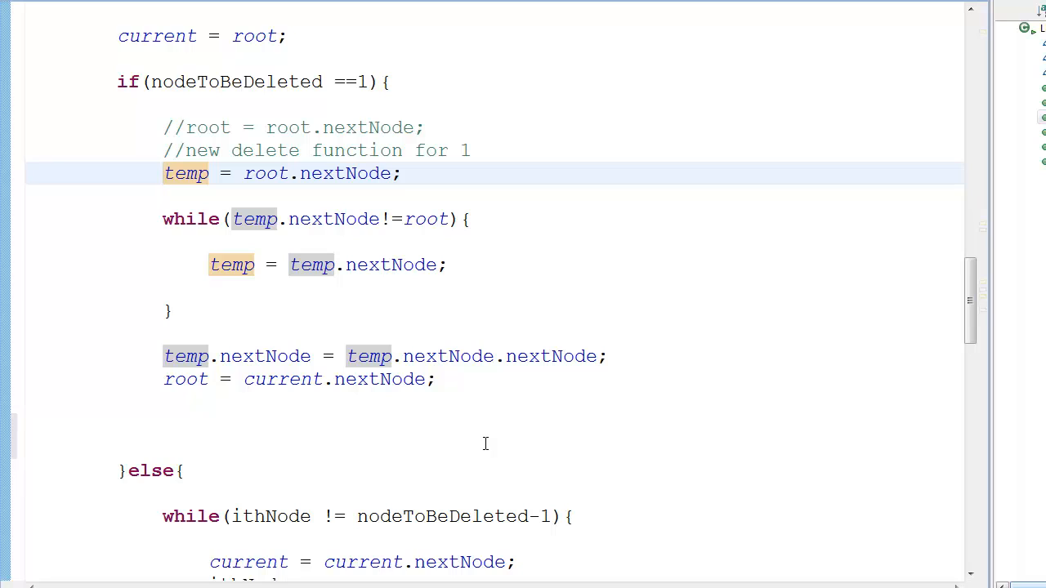
{"action": "left_click", "coordinate": [164, 174]}
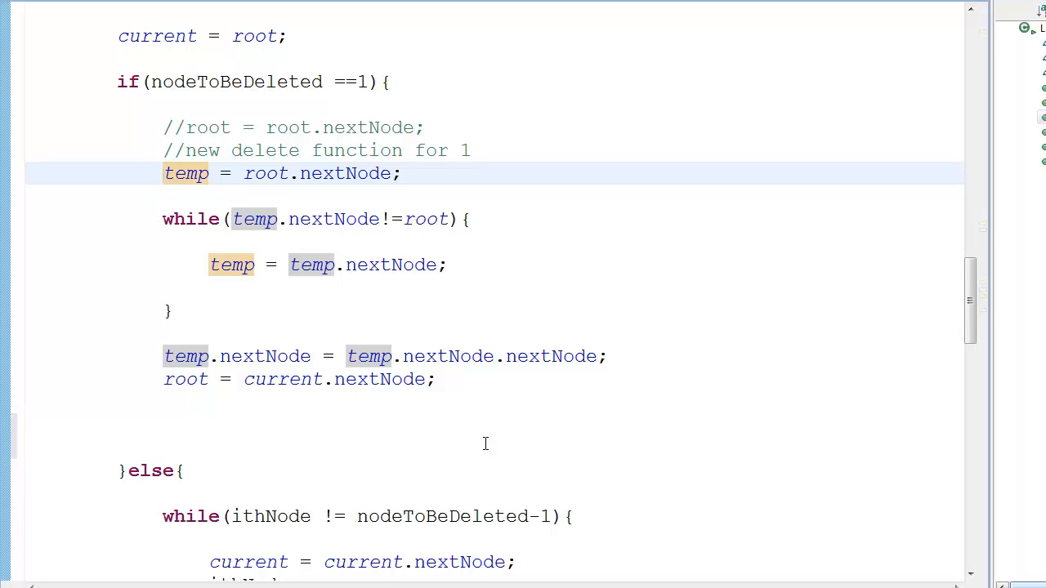
{"action": "key", "text": "Return"}
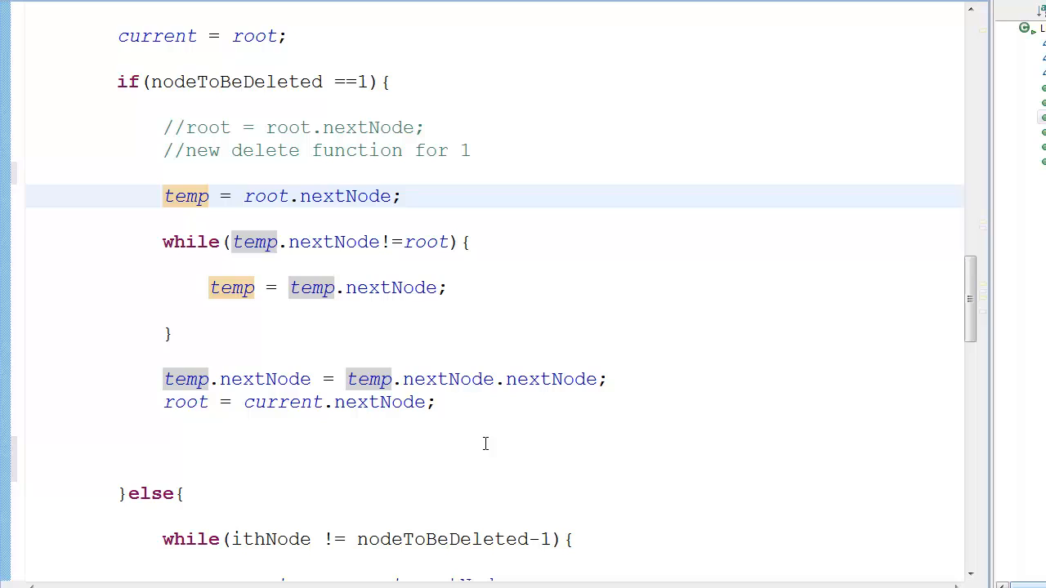
{"action": "left_click", "coordinate": [163, 196]}
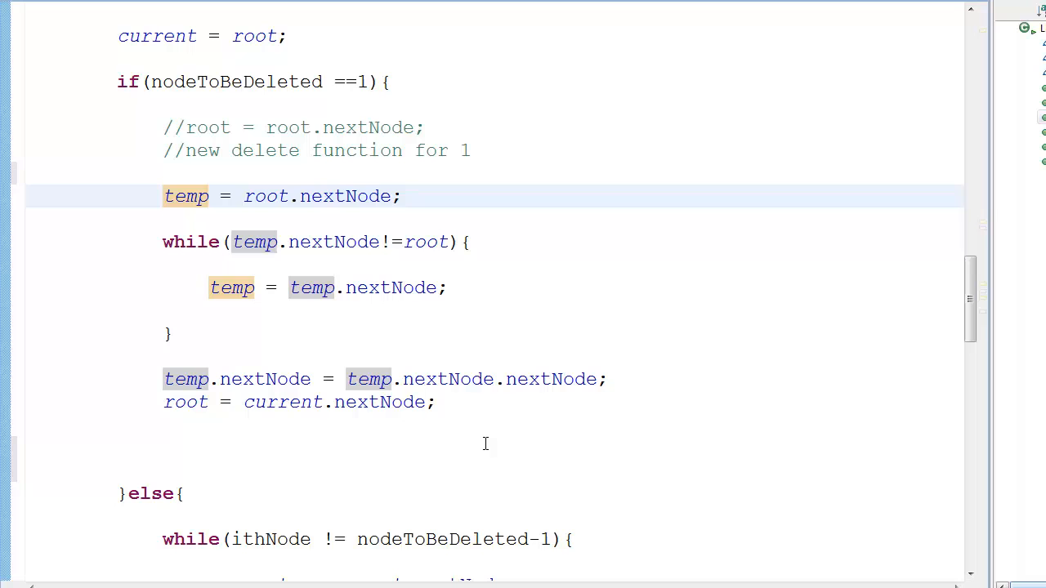
{"action": "scroll", "scroll_direction": "down", "scroll_amount": 3}
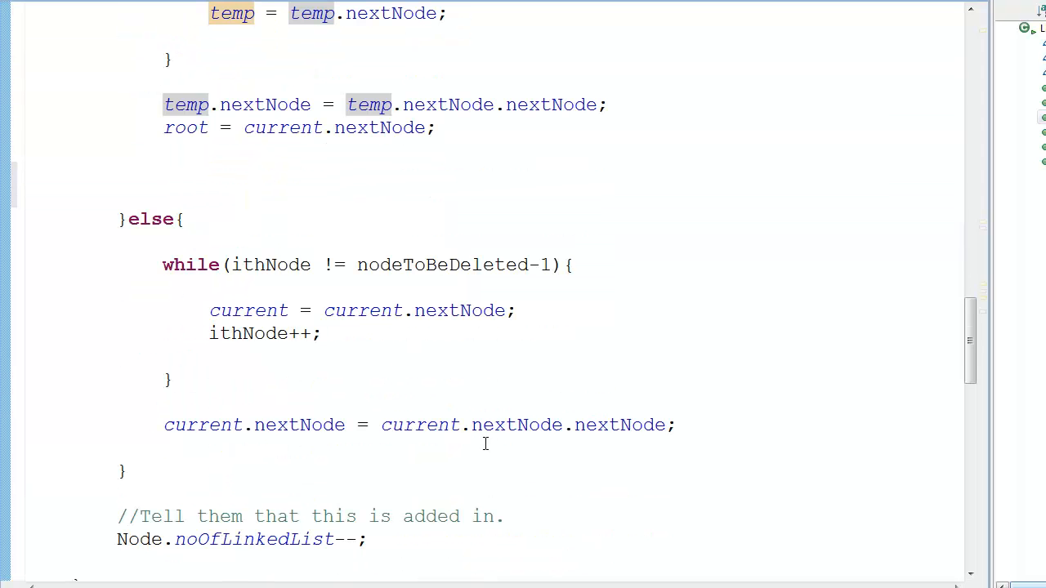
{"action": "scroll", "scroll_direction": "down", "scroll_amount": 3}
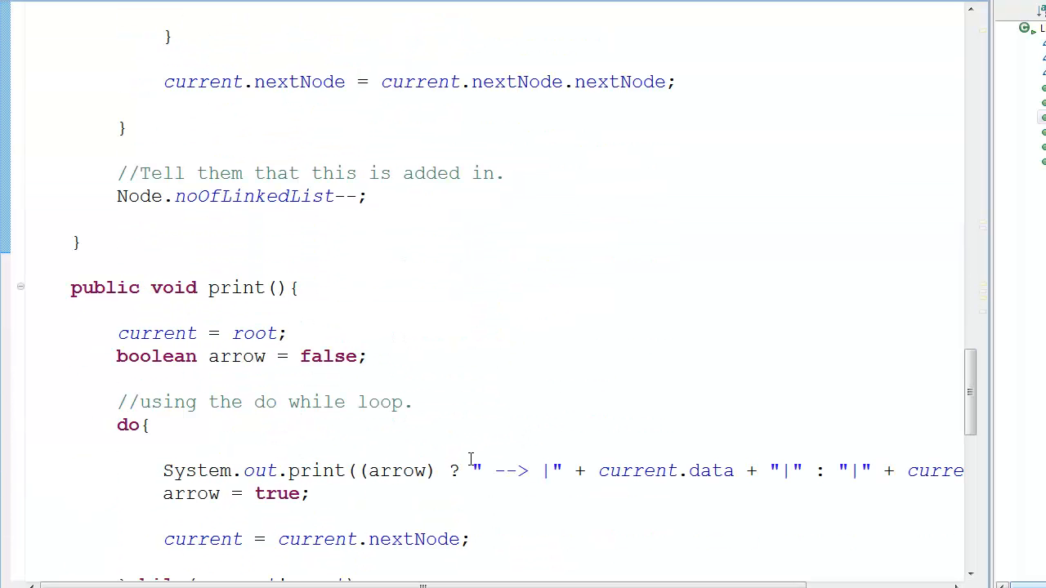
{"action": "left_click", "coordinate": [119, 172]}
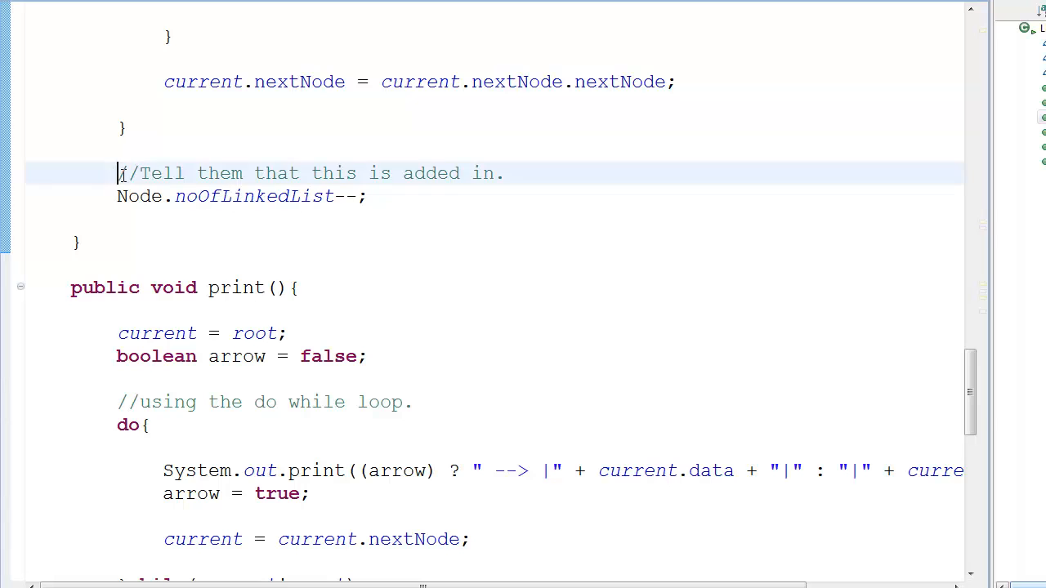
{"action": "scroll", "scroll_direction": "up", "scroll_amount": 3}
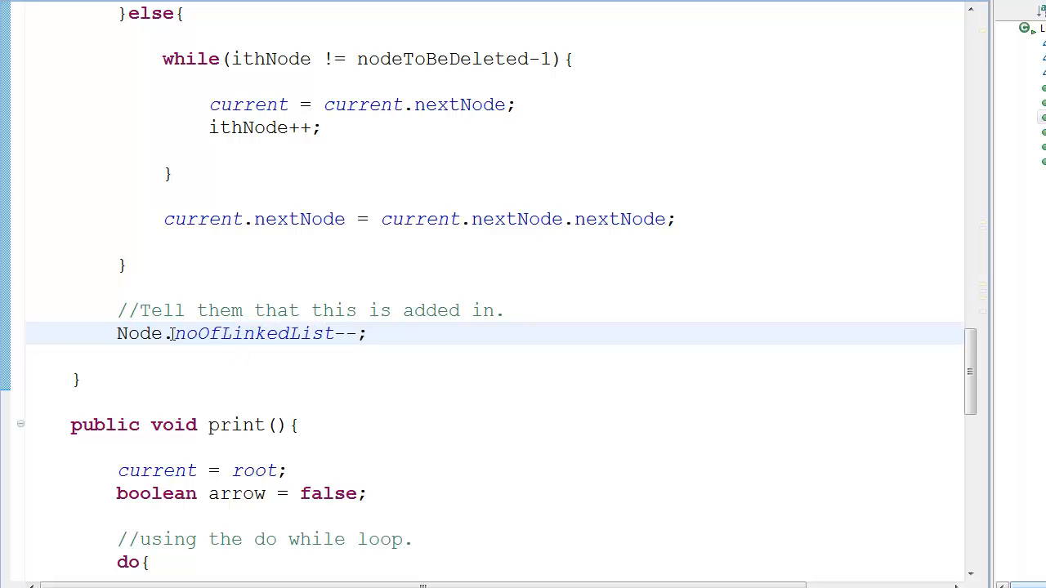
{"action": "double_click", "coordinate": [245, 333]}
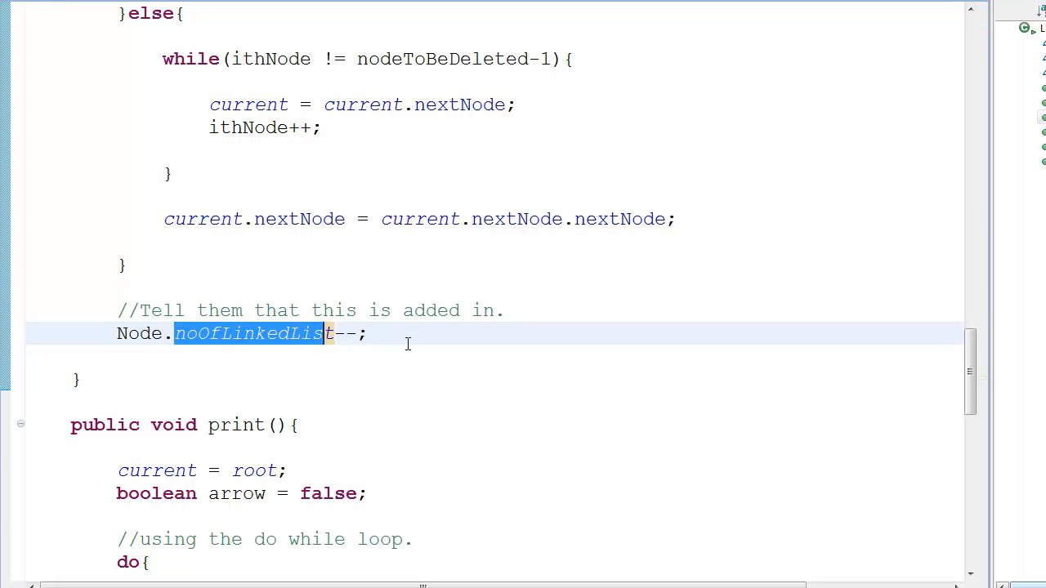
{"action": "scroll", "scroll_direction": "up", "scroll_amount": 3}
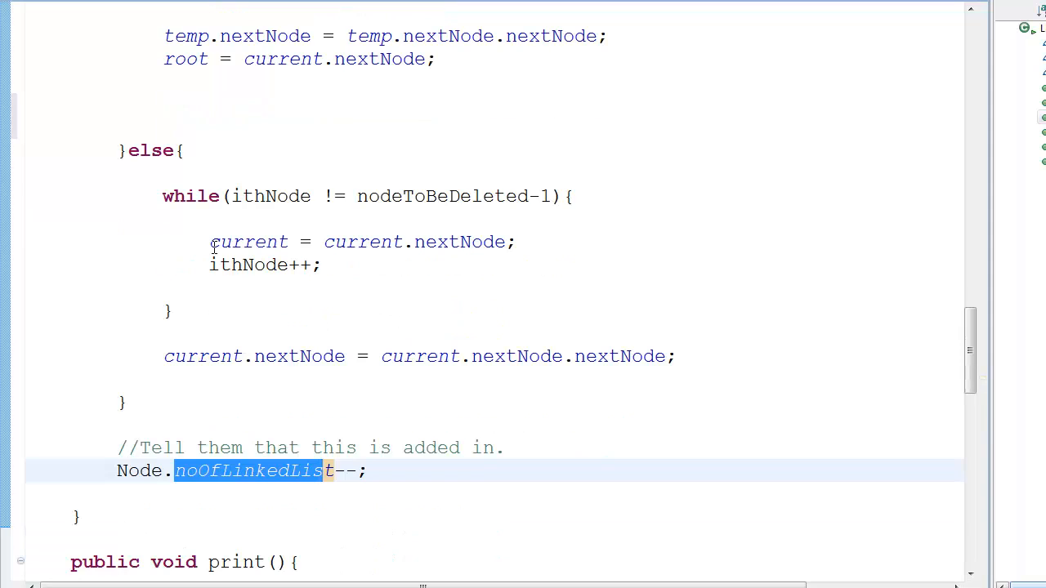
{"action": "scroll", "scroll_direction": "up", "scroll_amount": 3}
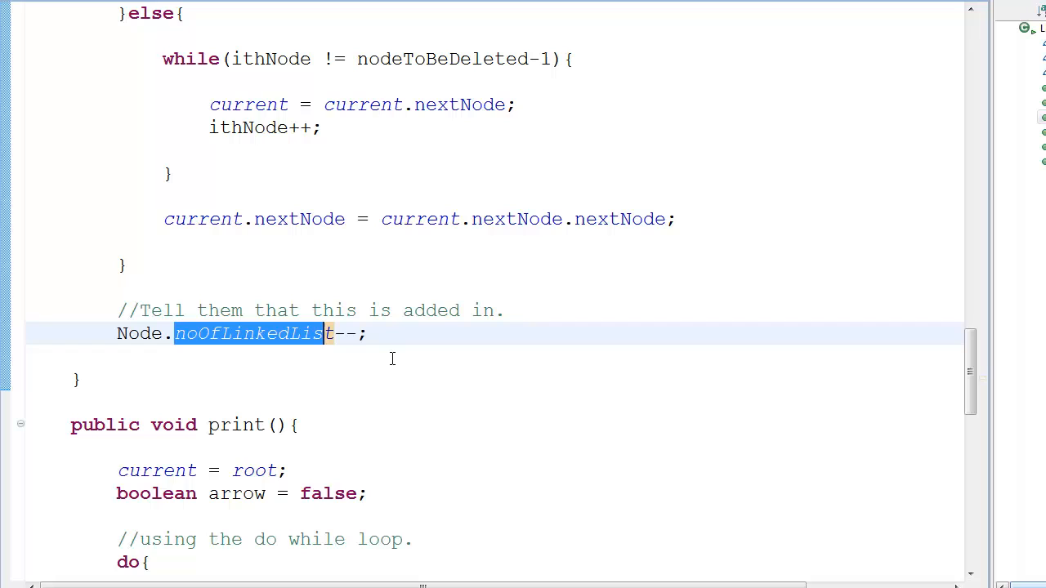
{"action": "left_click", "coordinate": [112, 357]}
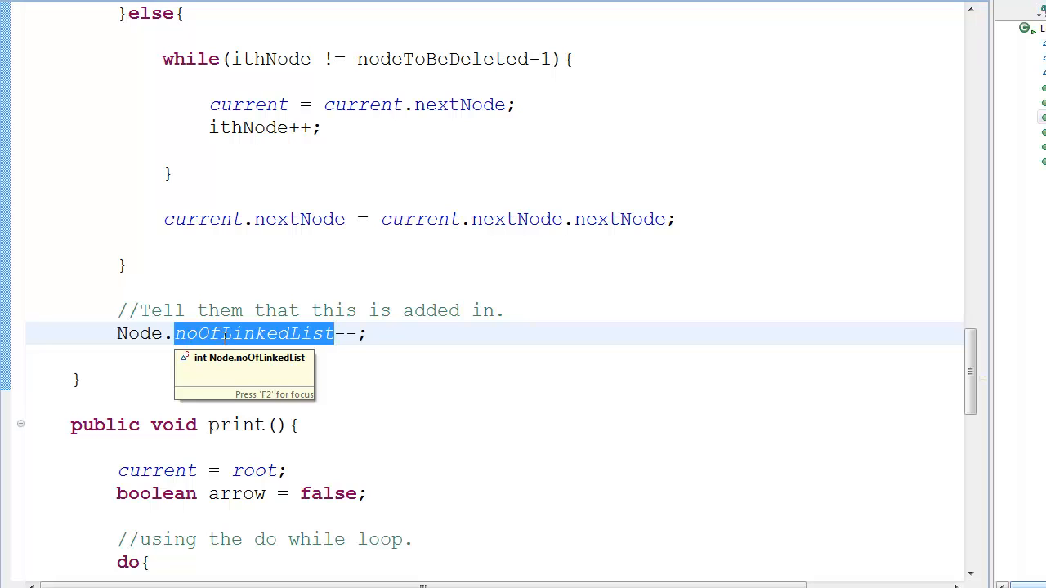
{"action": "scroll", "scroll_direction": "down", "scroll_amount": 3}
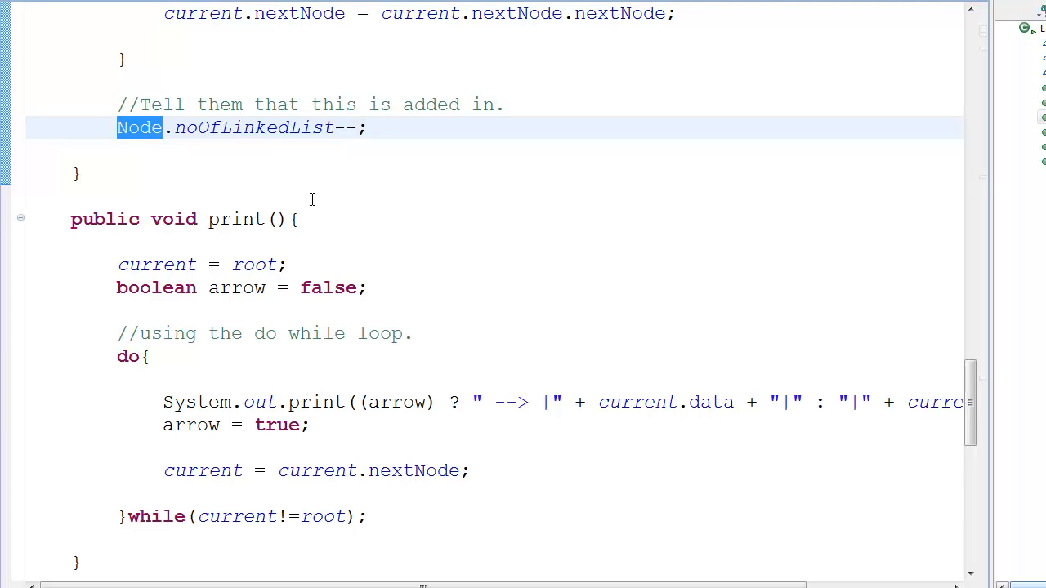
{"action": "scroll", "scroll_direction": "down", "scroll_amount": 3}
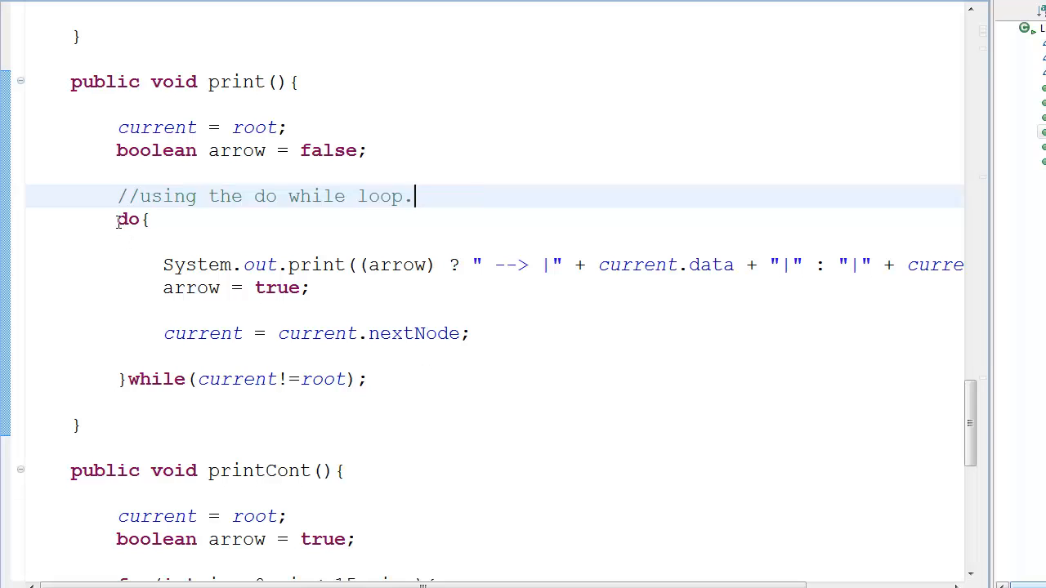
{"action": "left_click", "coordinate": [123, 219]}
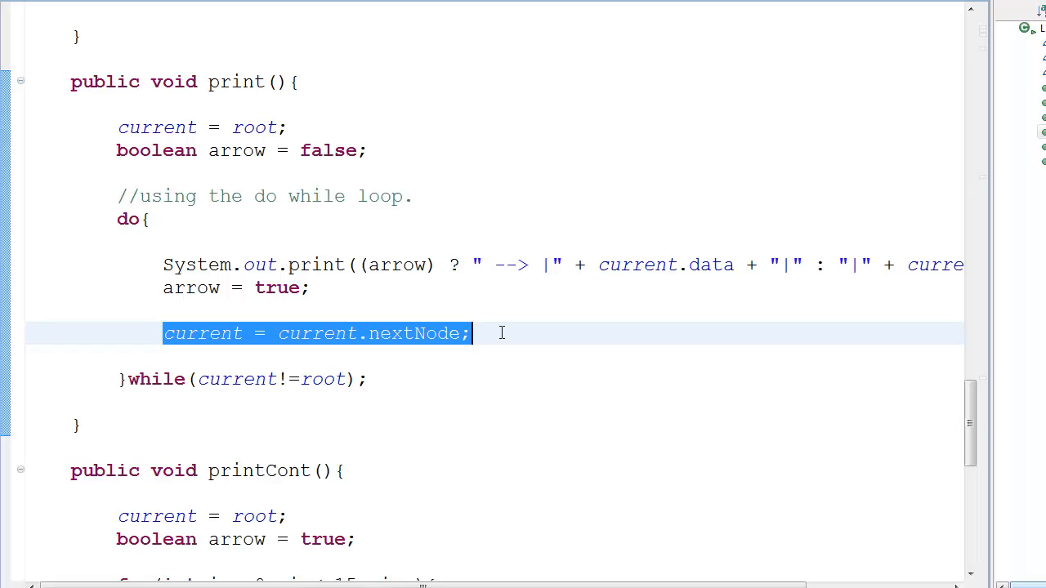
{"action": "left_click", "coordinate": [379, 299]}
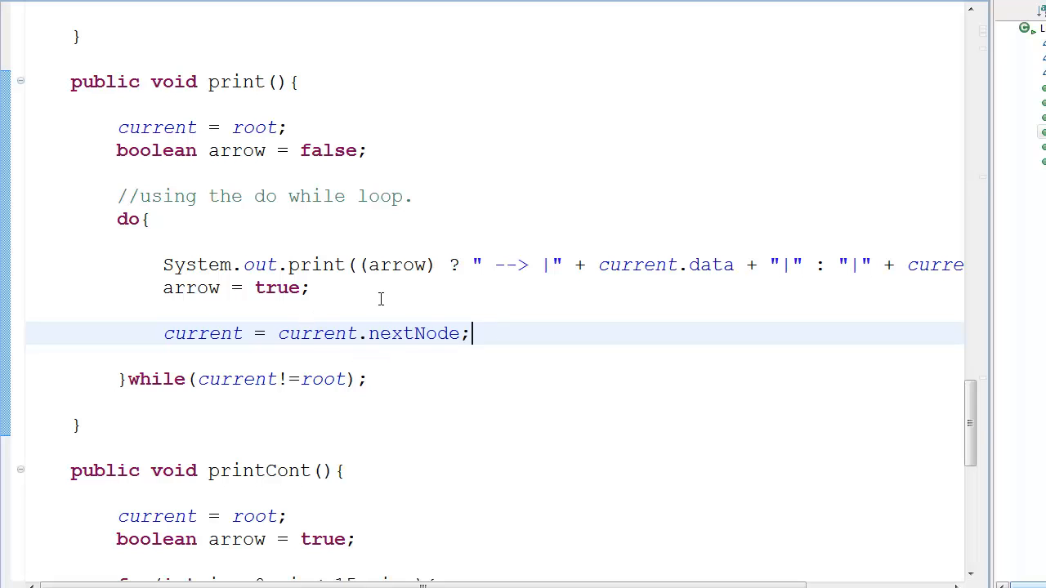
{"action": "left_click", "coordinate": [151, 219]}
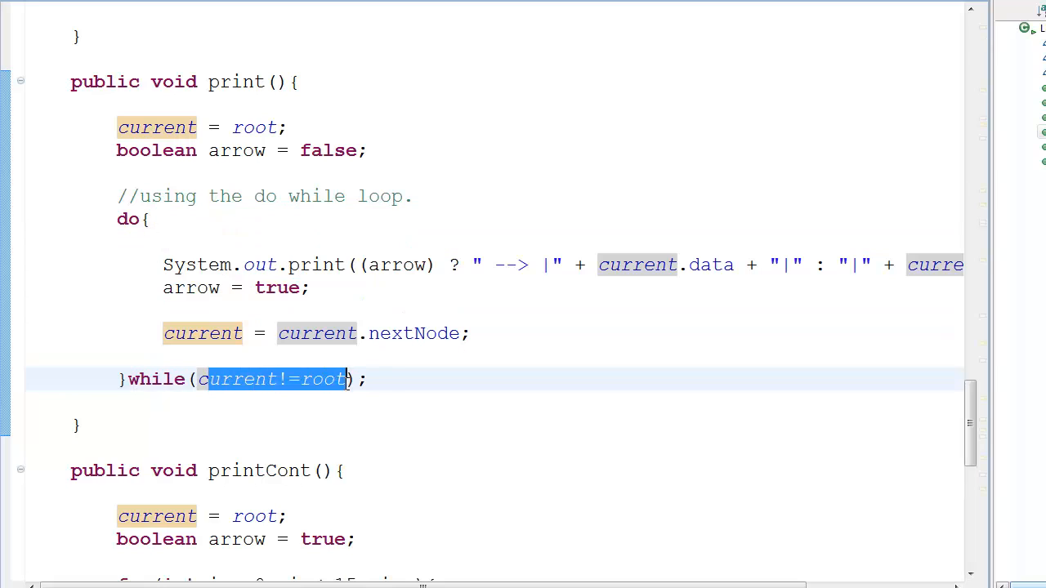
{"action": "left_click", "coordinate": [382, 396]}
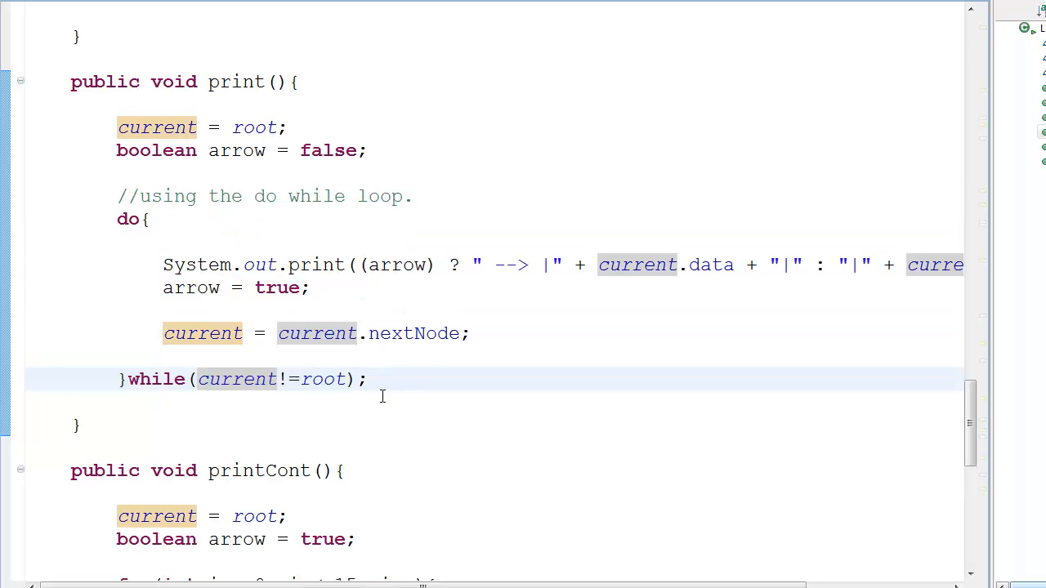
{"action": "mouse_move", "coordinate": [289, 211]}
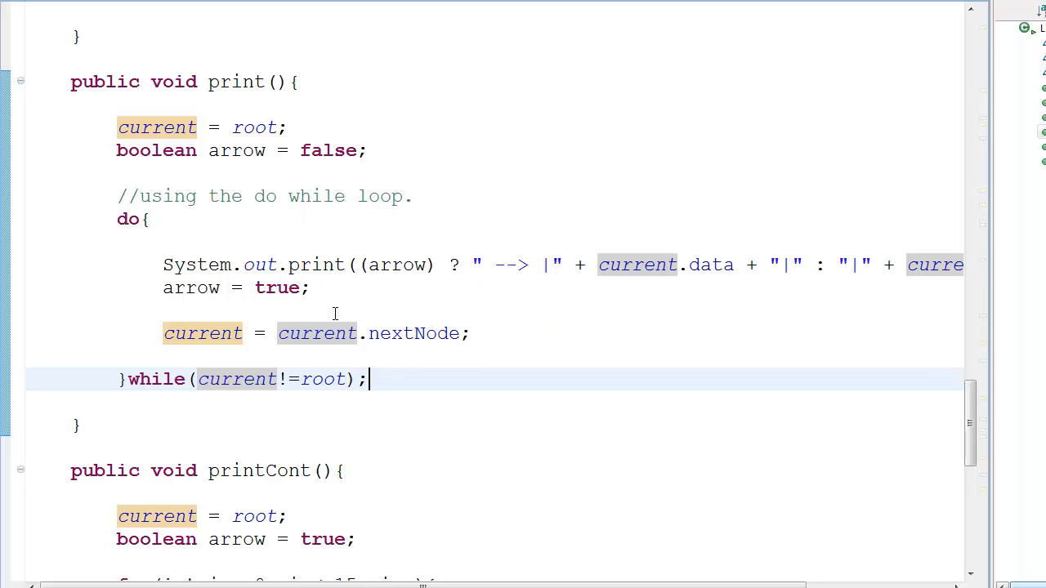
{"action": "mouse_move", "coordinate": [370, 333]}
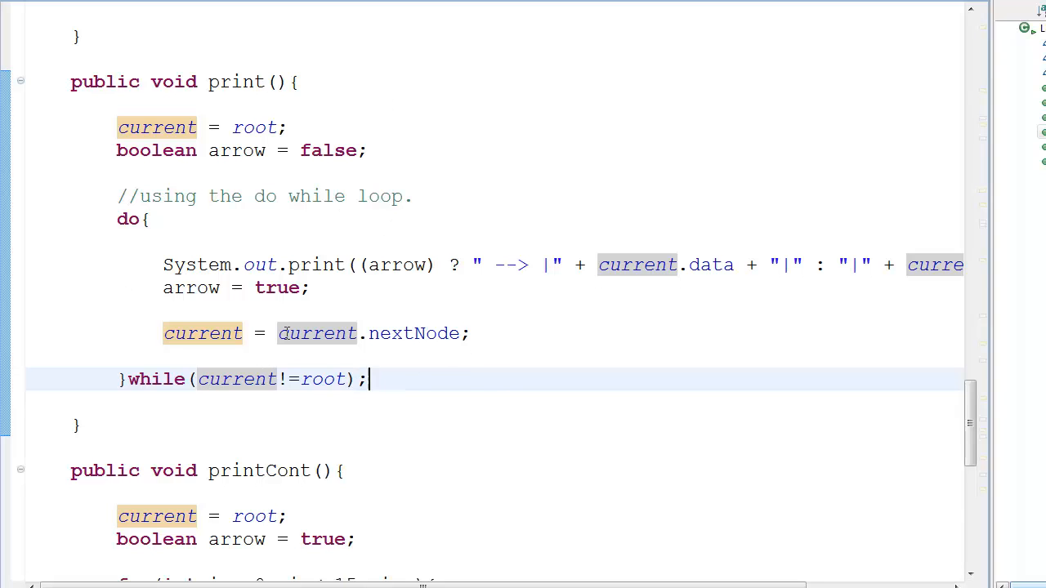
{"action": "double_click", "coordinate": [324, 378]}
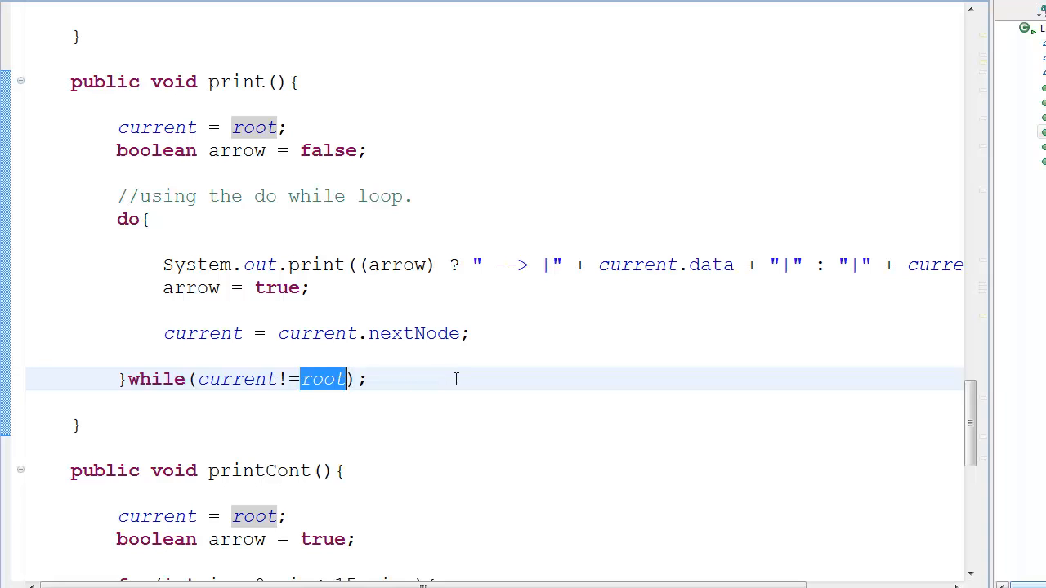
{"action": "mouse_move", "coordinate": [433, 349]}
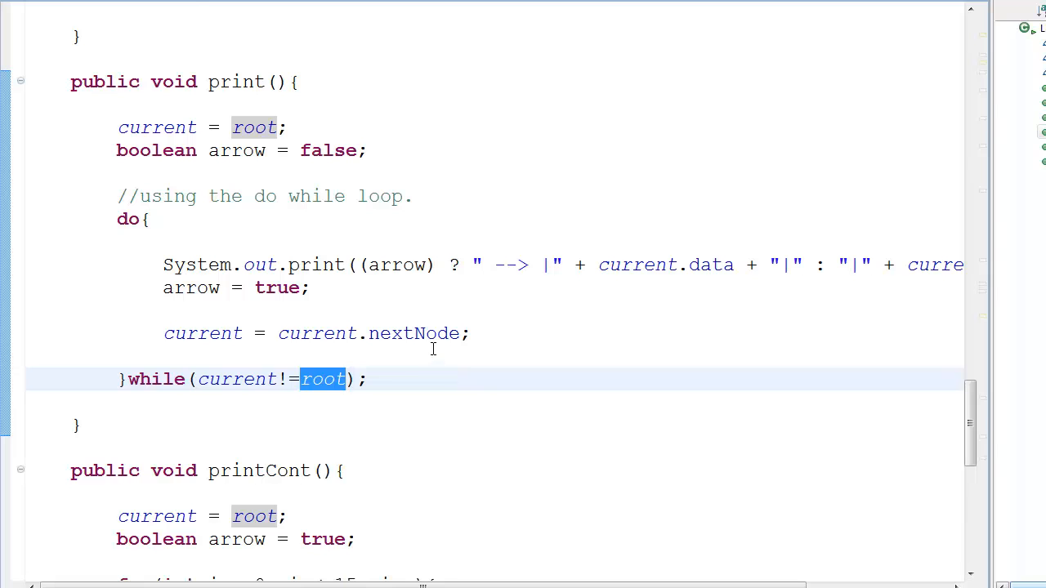
{"action": "scroll", "scroll_direction": "down", "scroll_amount": 3}
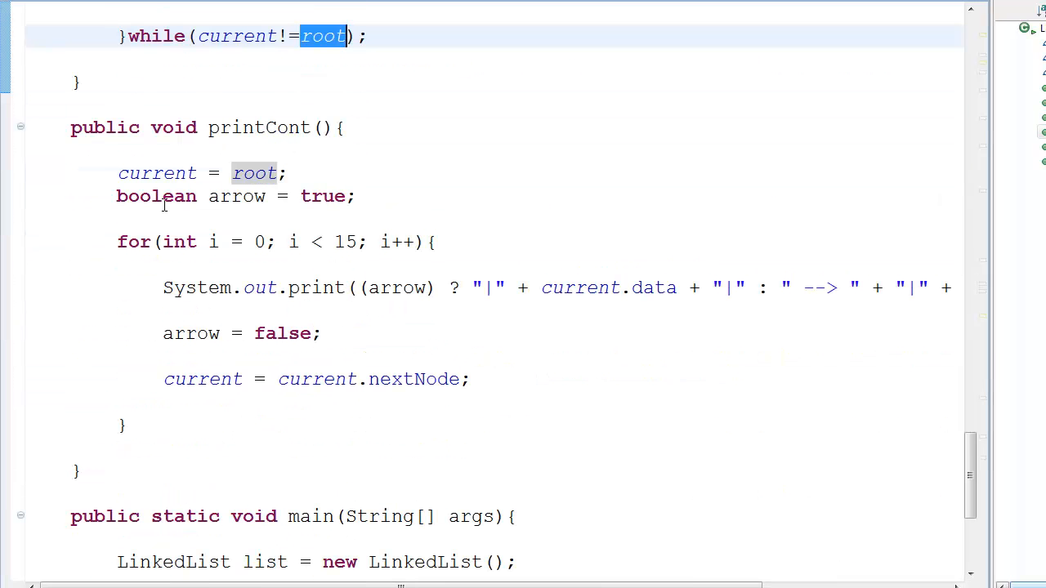
{"action": "mouse_move", "coordinate": [498, 443]}
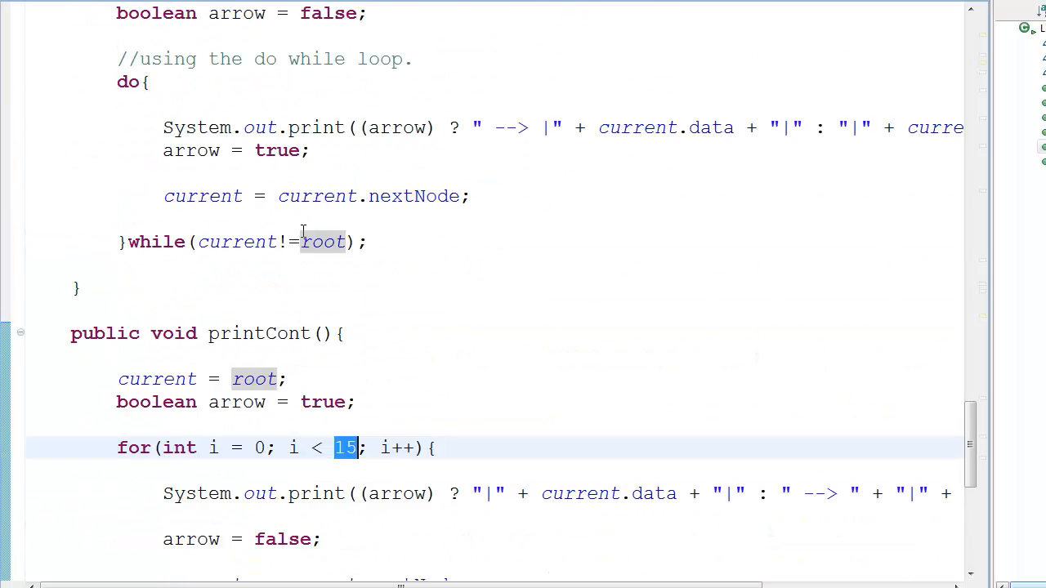
{"action": "scroll", "scroll_direction": "up", "scroll_amount": 3}
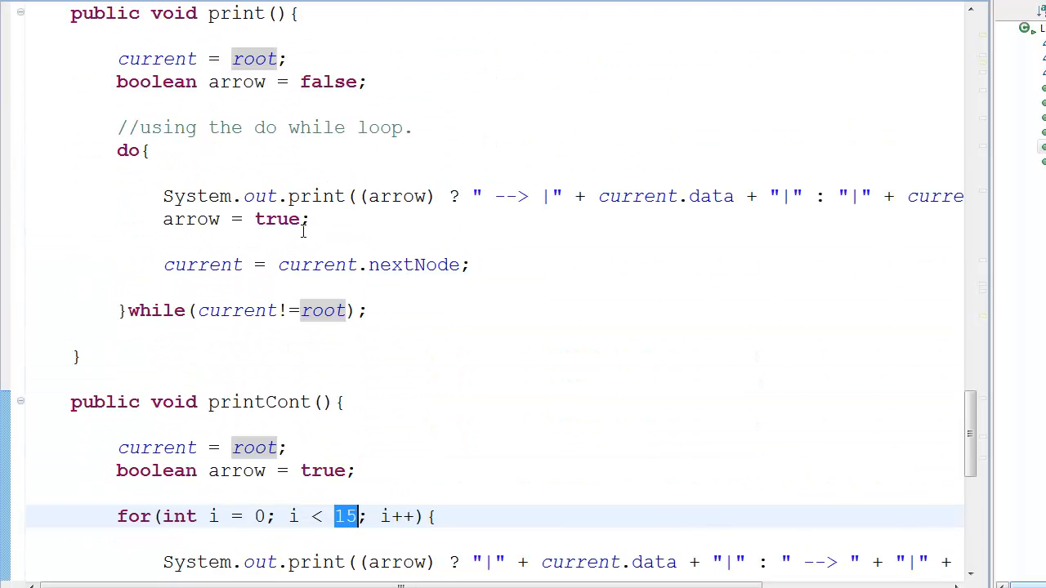
{"action": "scroll", "scroll_direction": "down", "scroll_amount": 3}
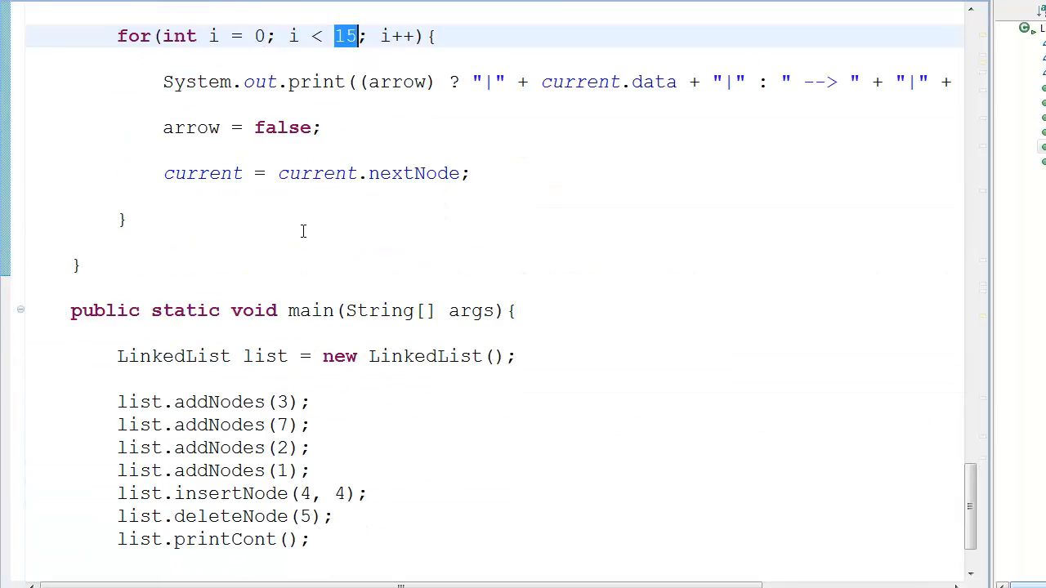
{"action": "scroll", "scroll_direction": "down", "scroll_amount": 3}
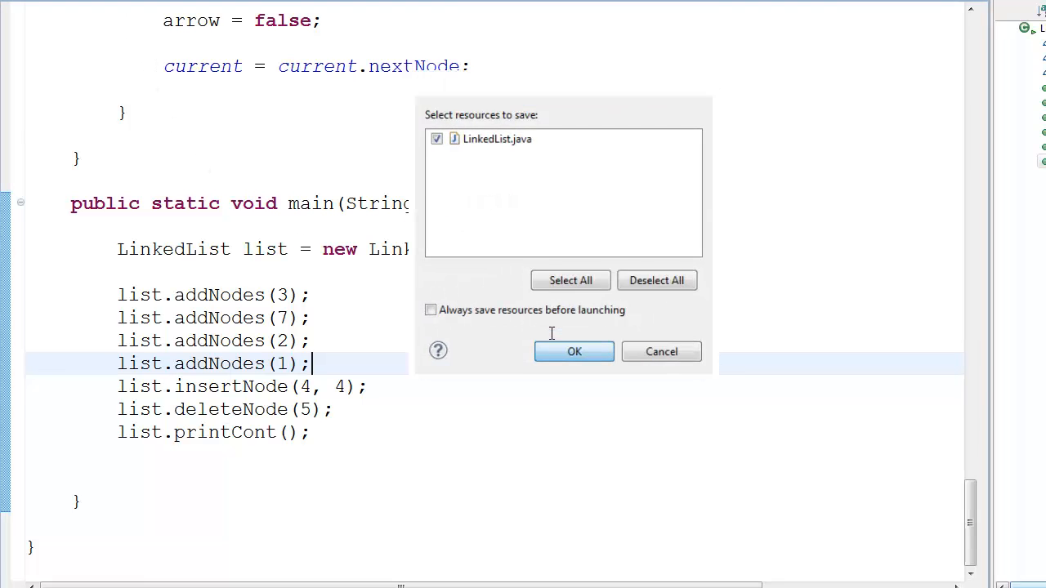
Confirm Save and Launch, then select the list.printCont() call in main.
{"action": "left_click", "coordinate": [574, 351]}
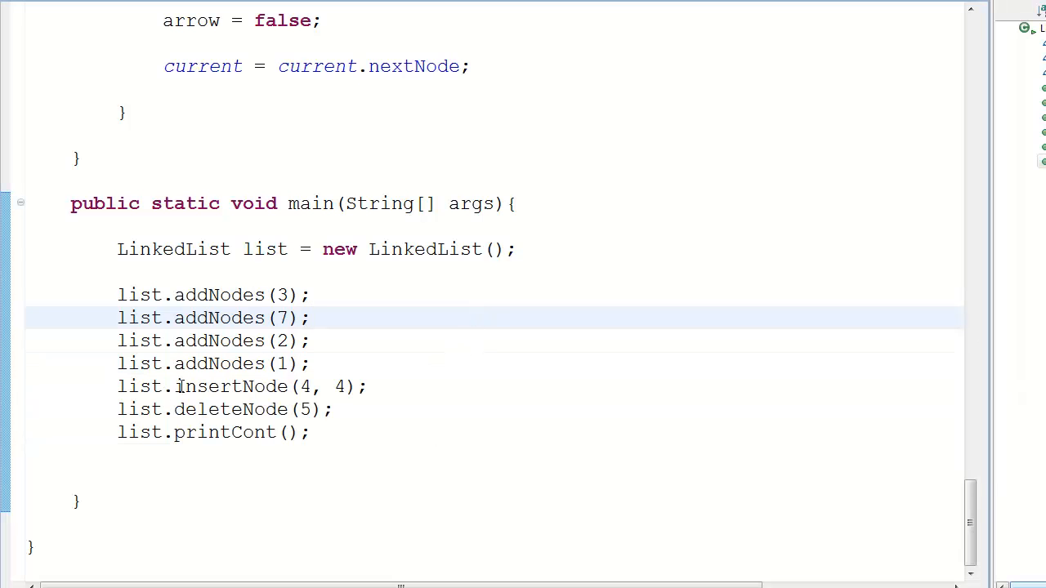
{"action": "double_click", "coordinate": [229, 409]}
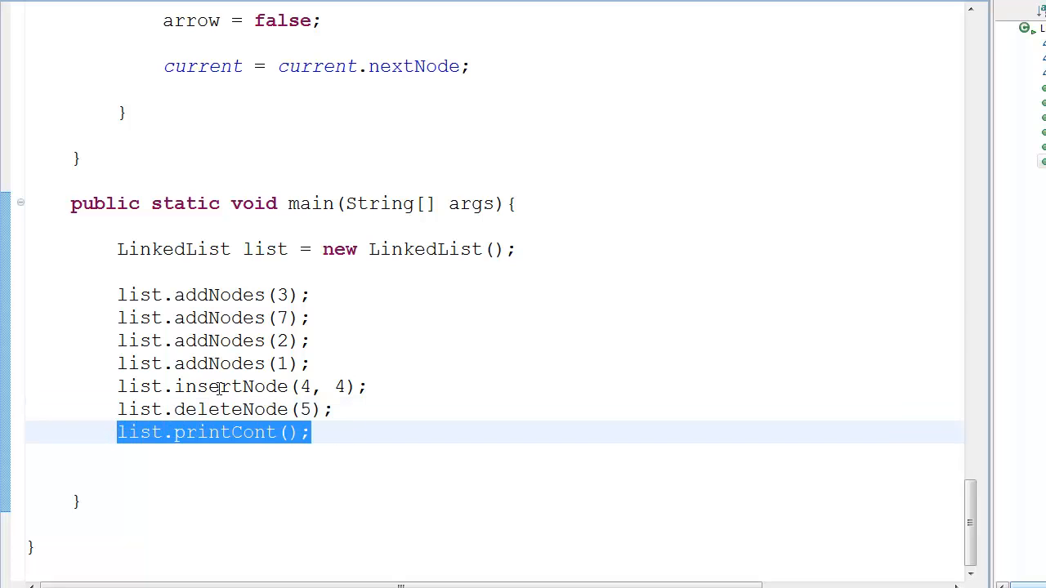
Replace main's printCont() call with list.print() and confirm Save and Launch.
{"action": "type", "text": "l"}
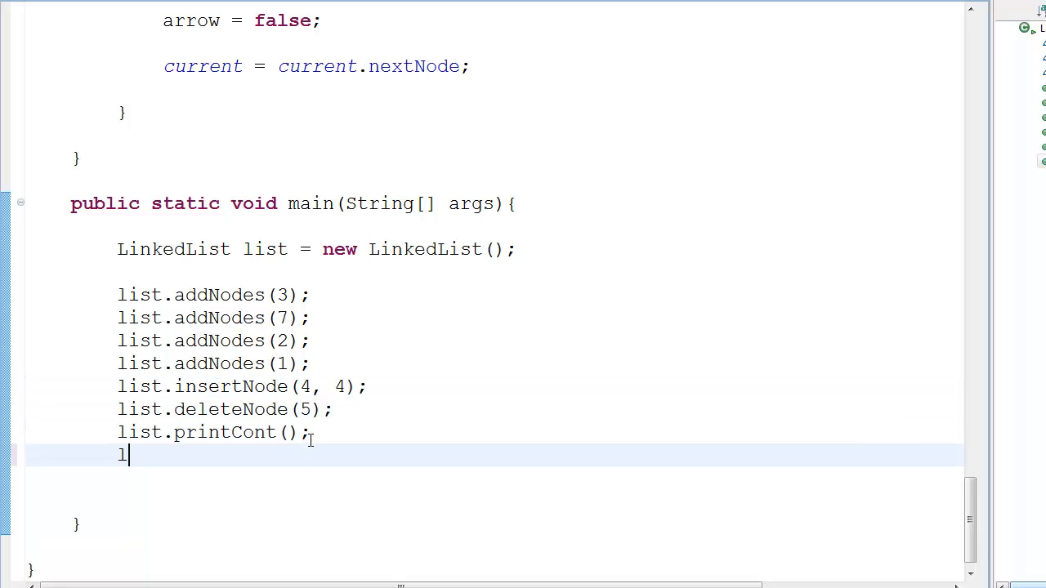
{"action": "type", "text": "ist.print();"}
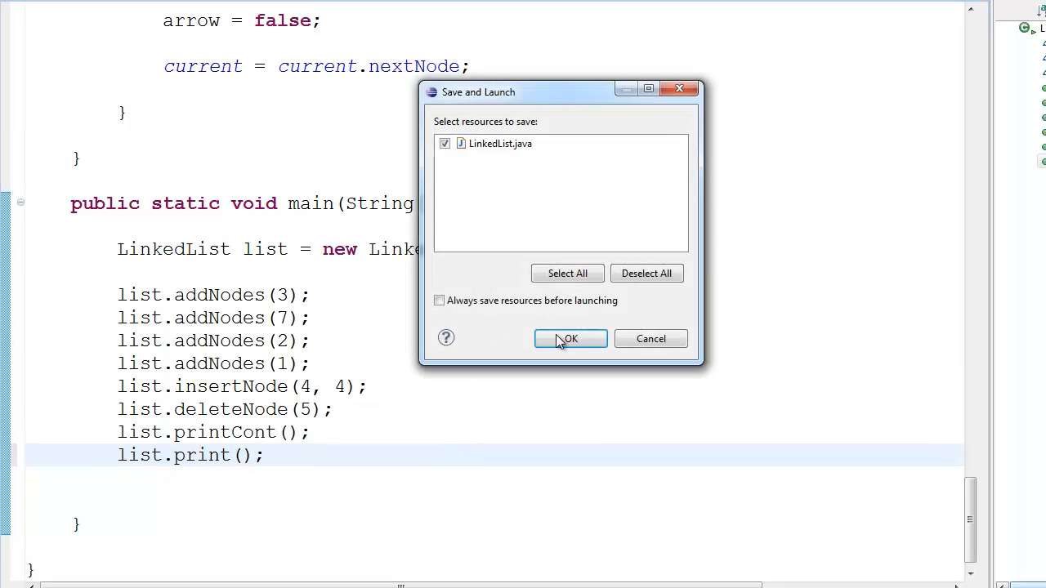
{"action": "left_click", "coordinate": [569, 339]}
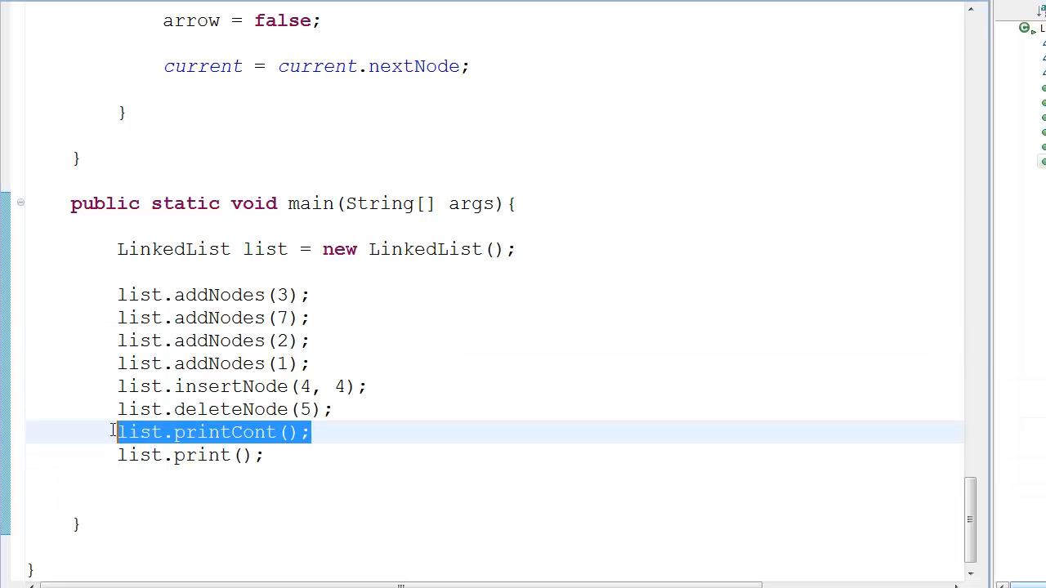
{"action": "key", "text": "Delete"}
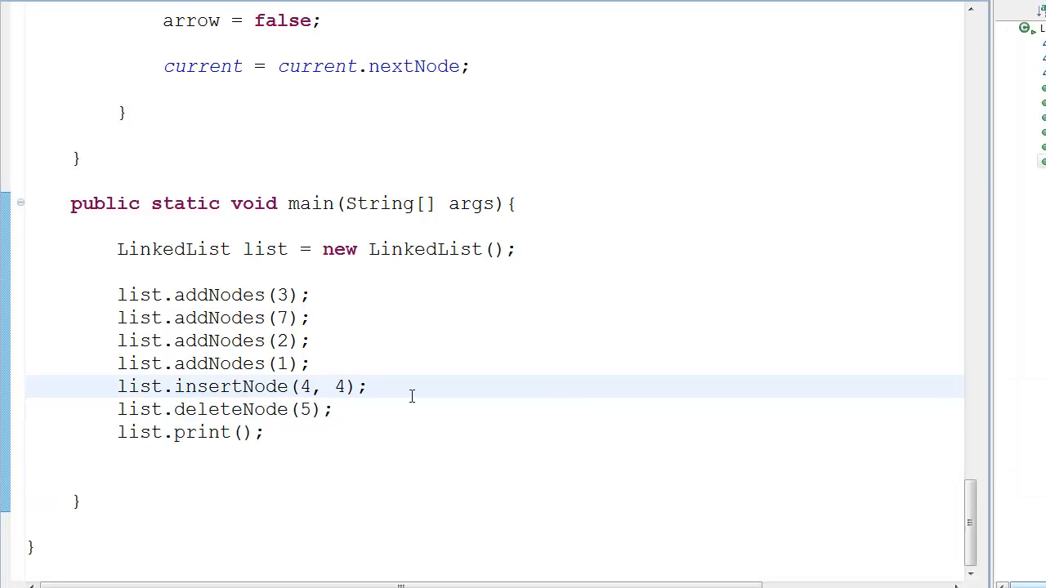
{"action": "scroll", "scroll_direction": "up", "scroll_amount": 3}
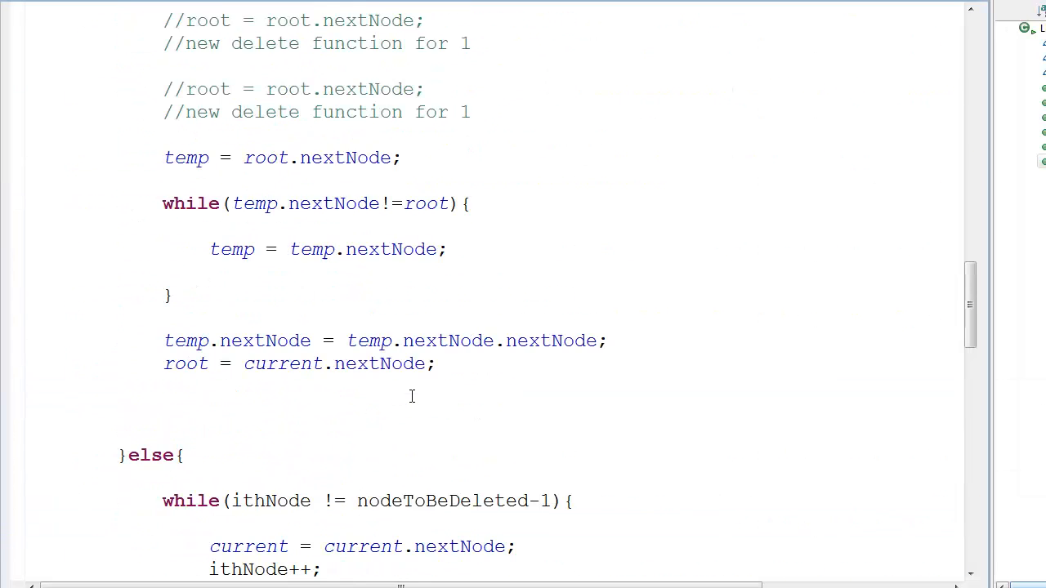
{"action": "scroll", "scroll_direction": "up", "scroll_amount": 3}
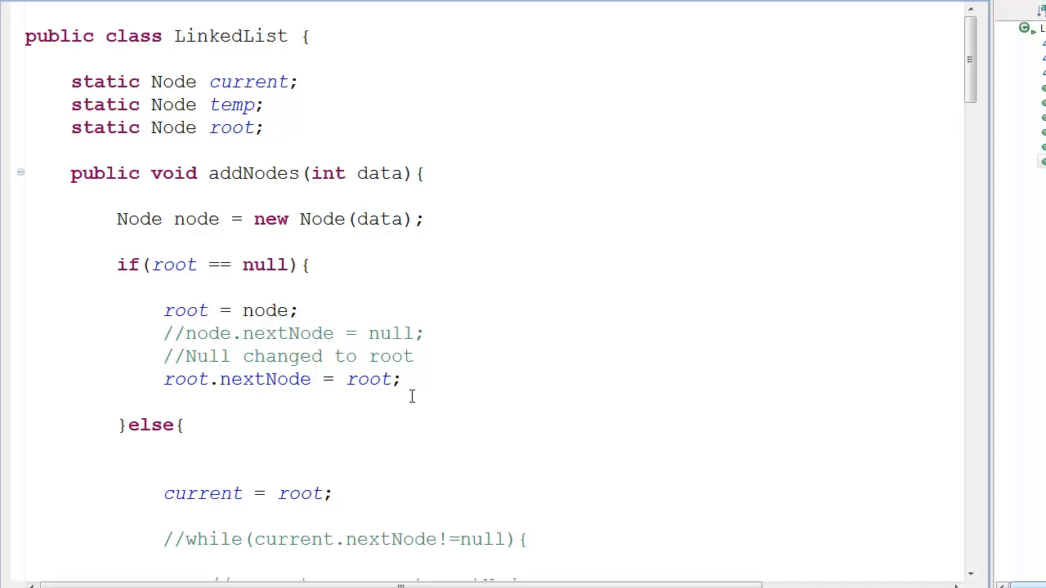
{"action": "mouse_move", "coordinate": [405, 398]}
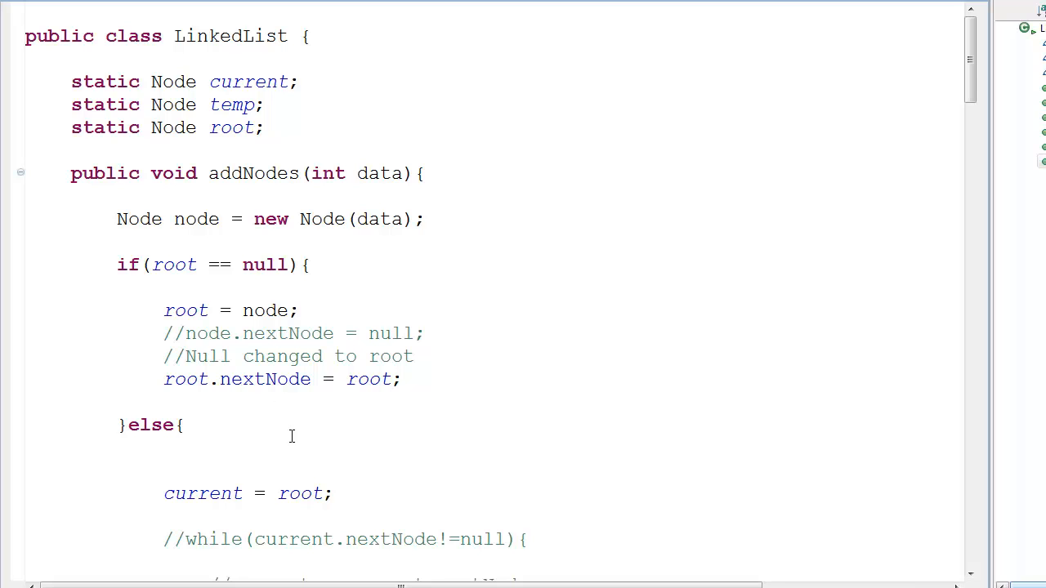
{"action": "mouse_move", "coordinate": [297, 458]}
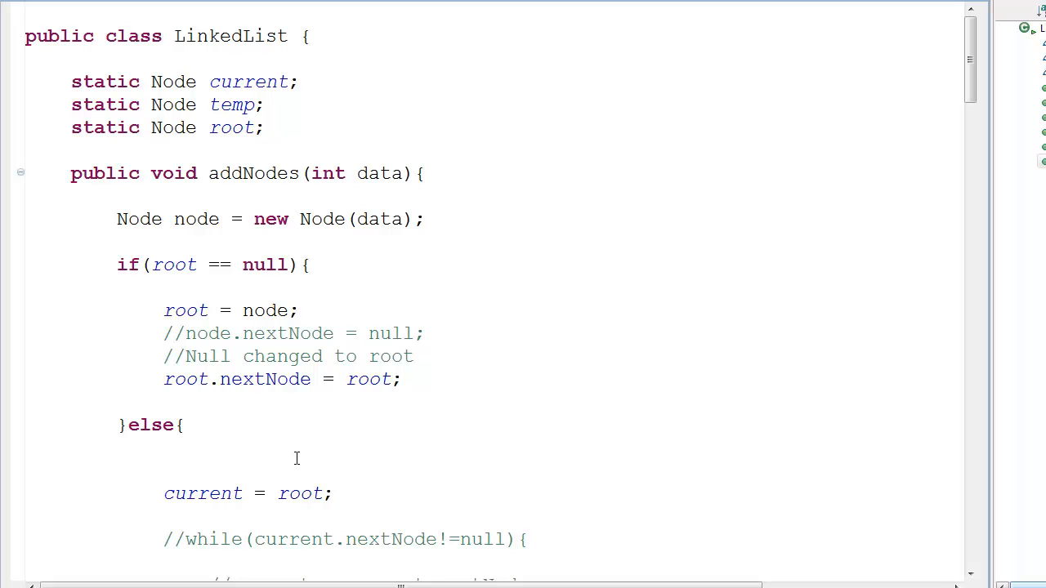